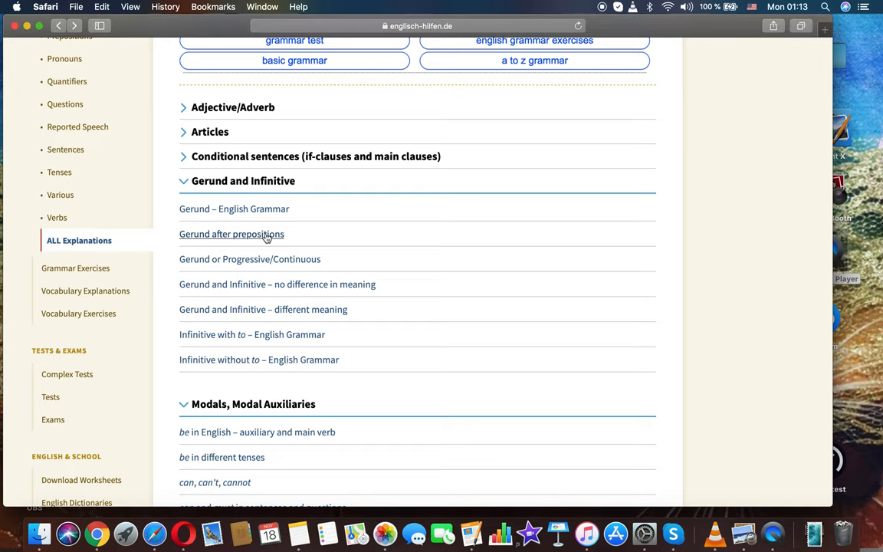
- Open the 'Gerund after prepositions' lesson and start reading section 1's standalone preposition examples
click(230, 234)
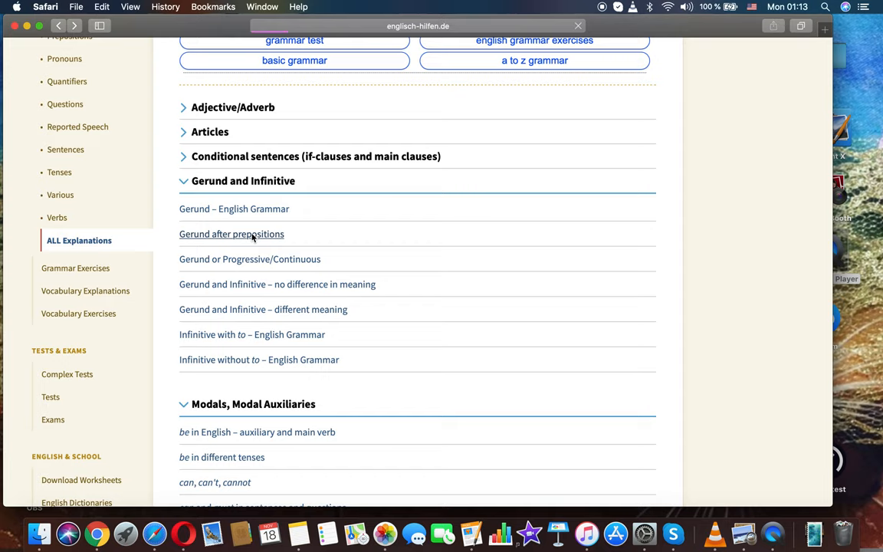
click(231, 233)
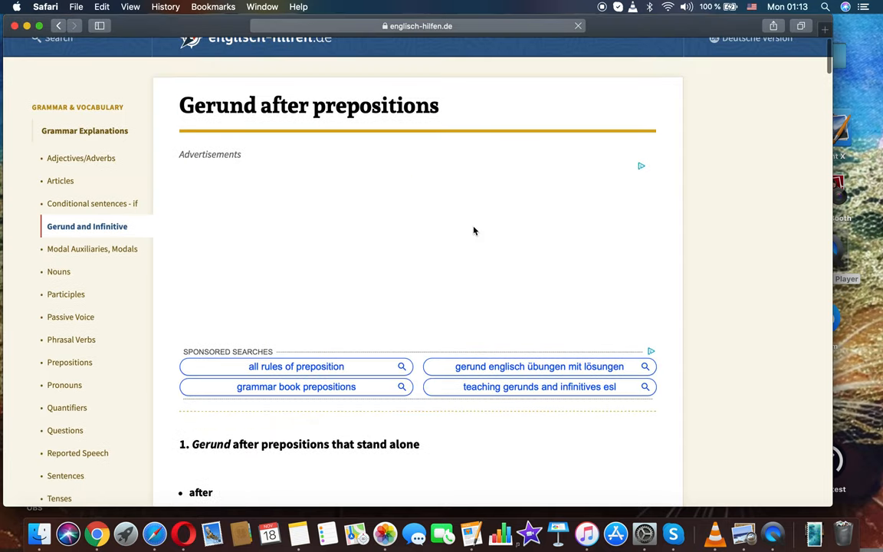
scroll(down, 3)
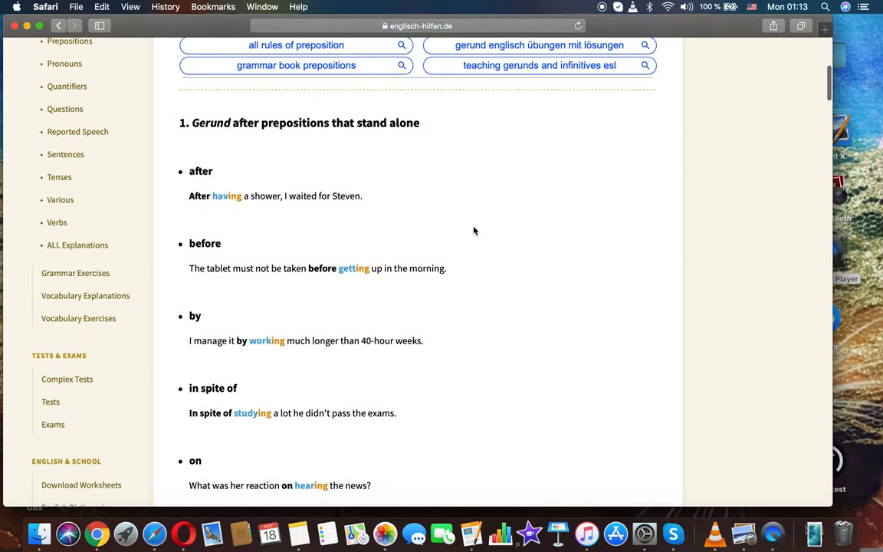
scroll(down, 3)
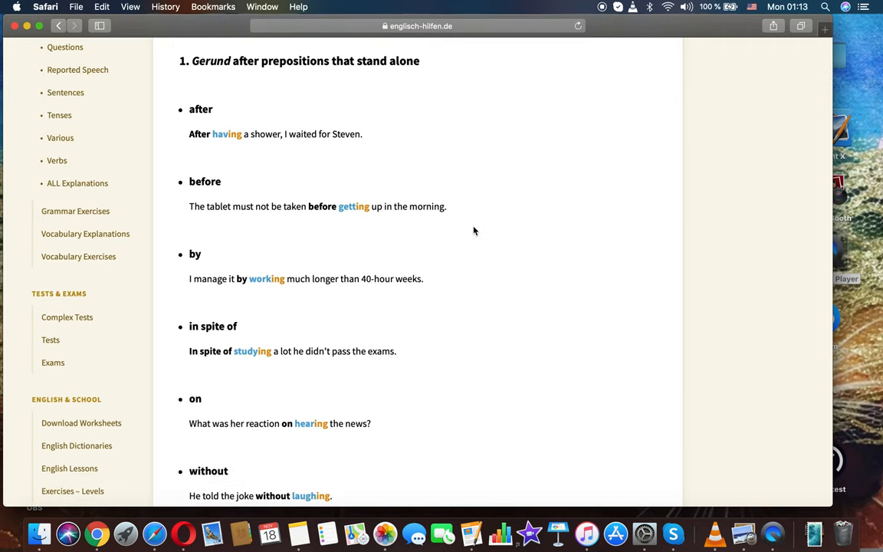
scroll(down, 3)
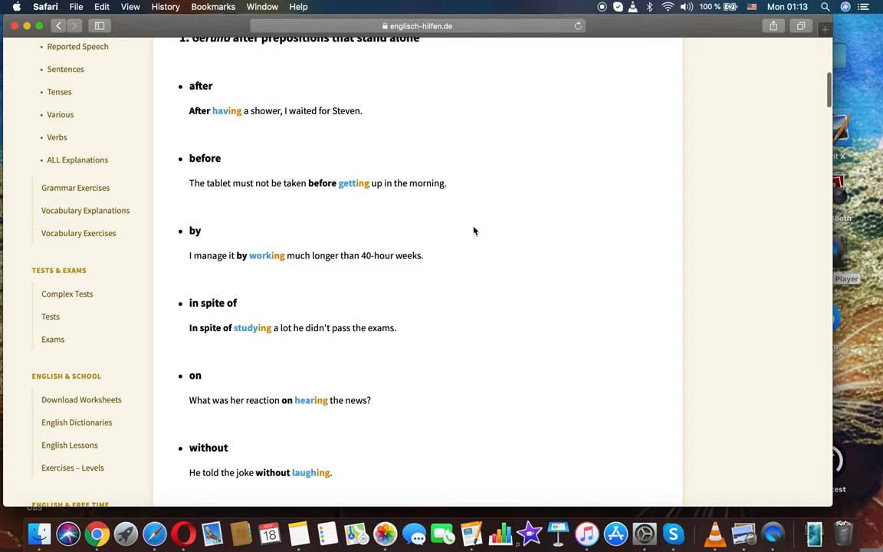
- Read down the rest of section 1 to the 'Gerund after Adjective + Preposition' heading
scroll(down, 3)
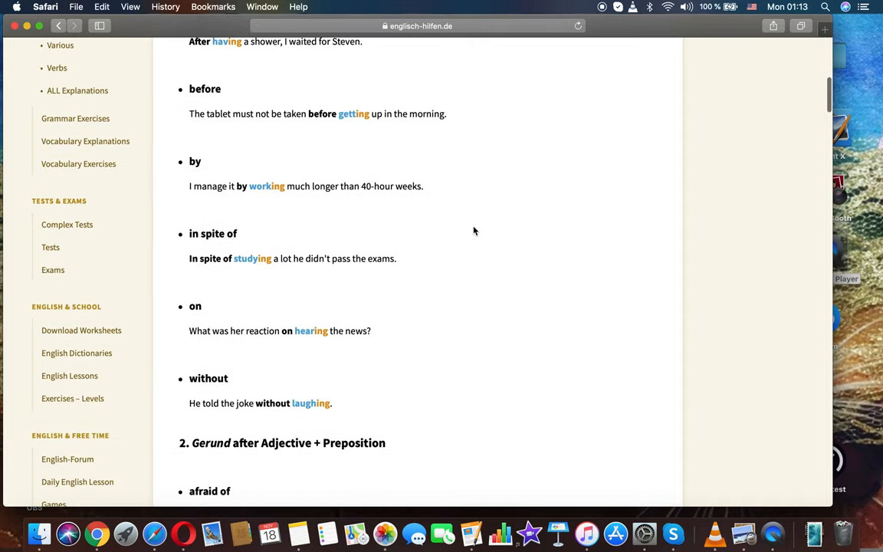
scroll(down, 3)
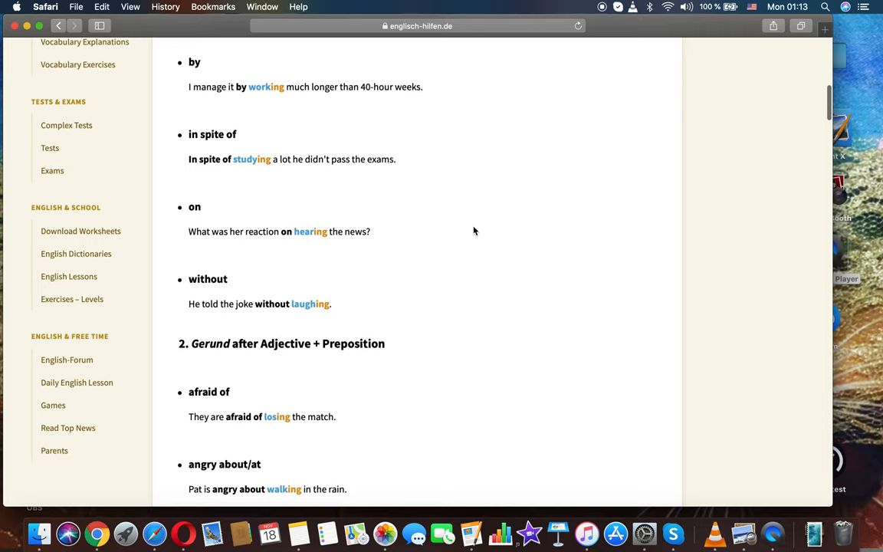
scroll(down, 3)
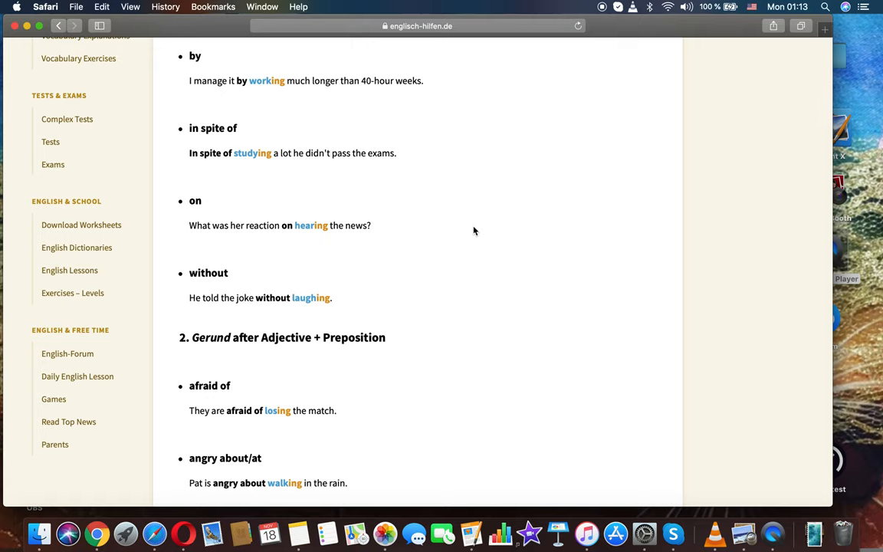
scroll(down, 3)
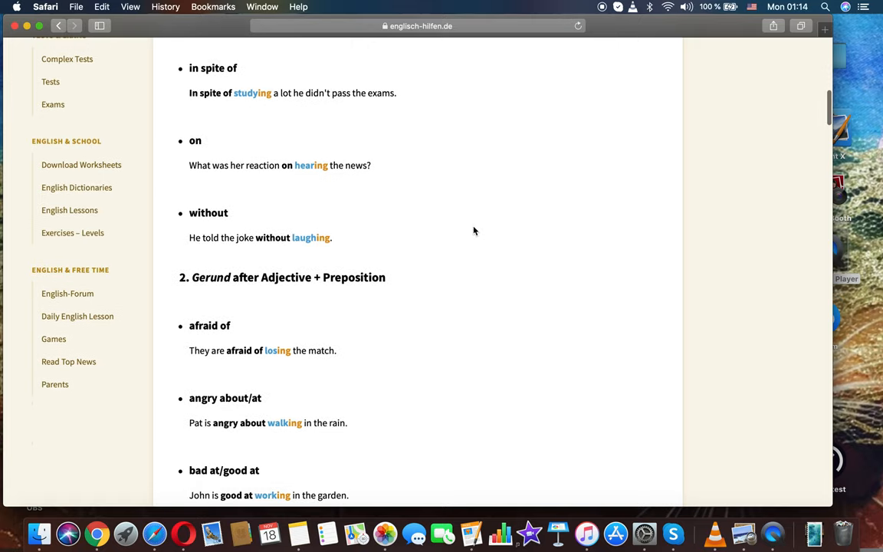
scroll(down, 3)
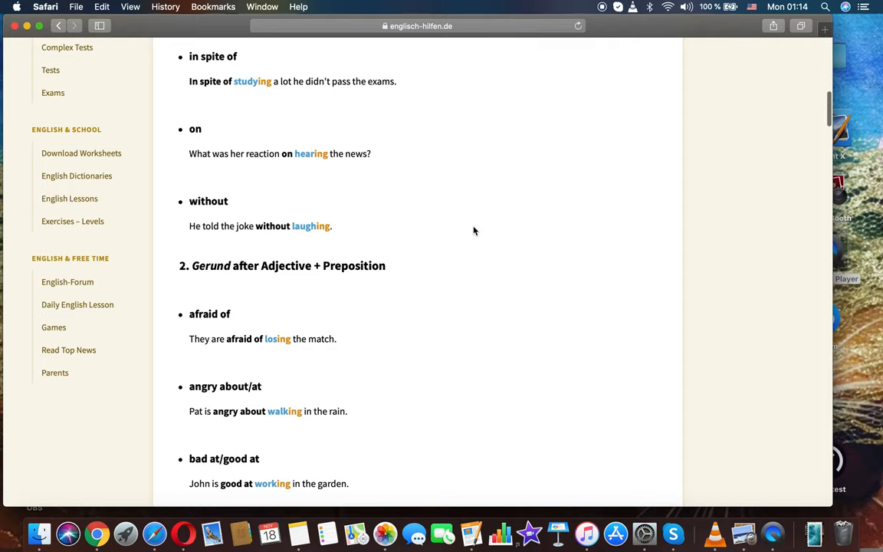
scroll(down, 3)
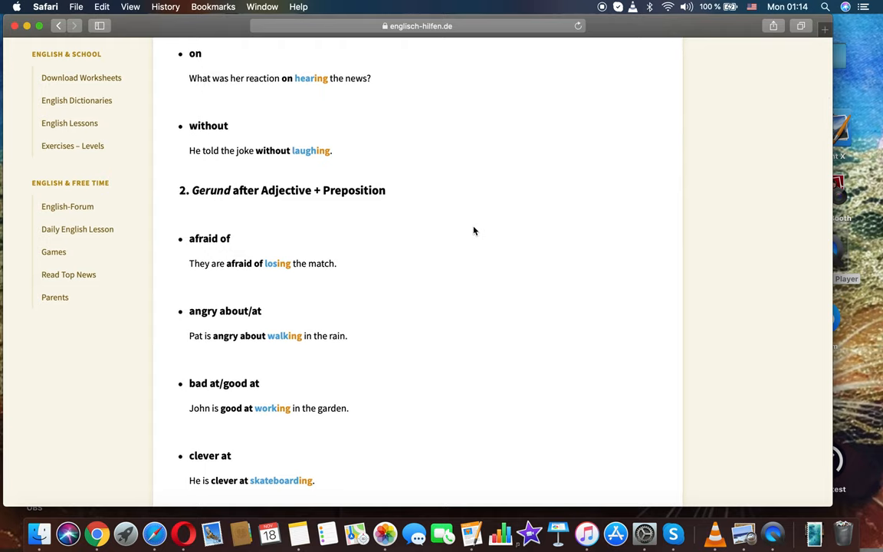
scroll(down, 3)
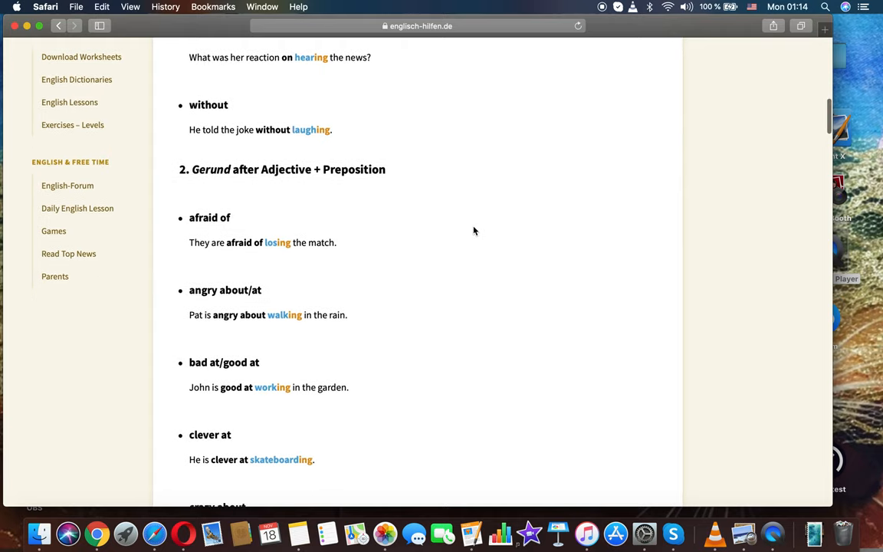
scroll(down, 3)
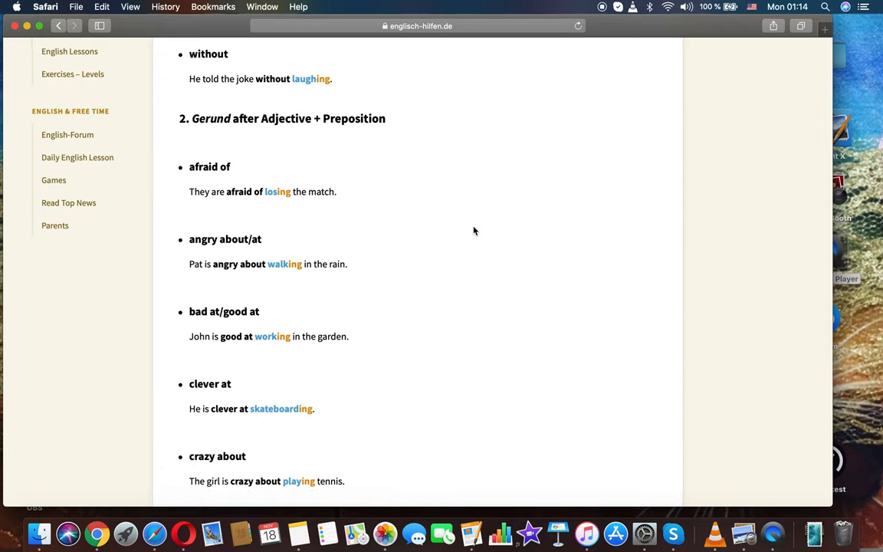
- Scroll through the adjective + preposition examples from 'afraid of' and 'angry about' down to 'happy about/at'
scroll(down, 3)
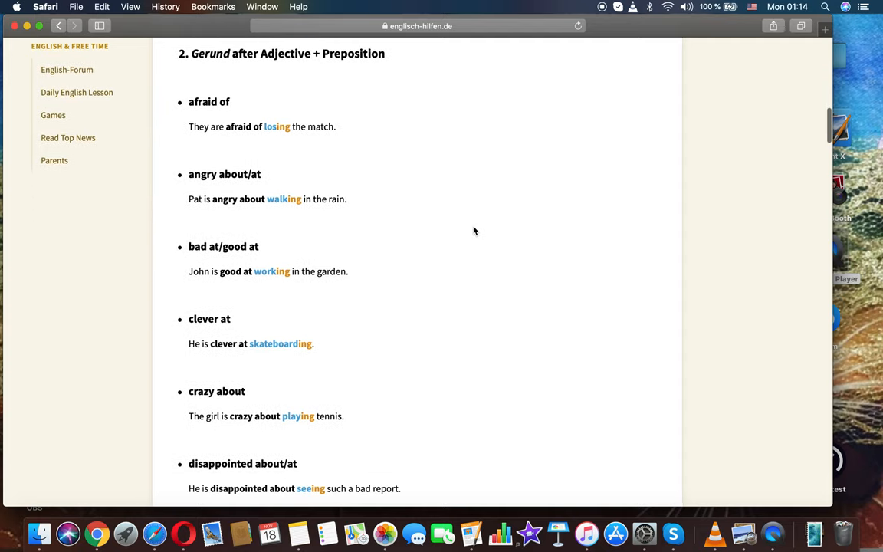
scroll(down, 3)
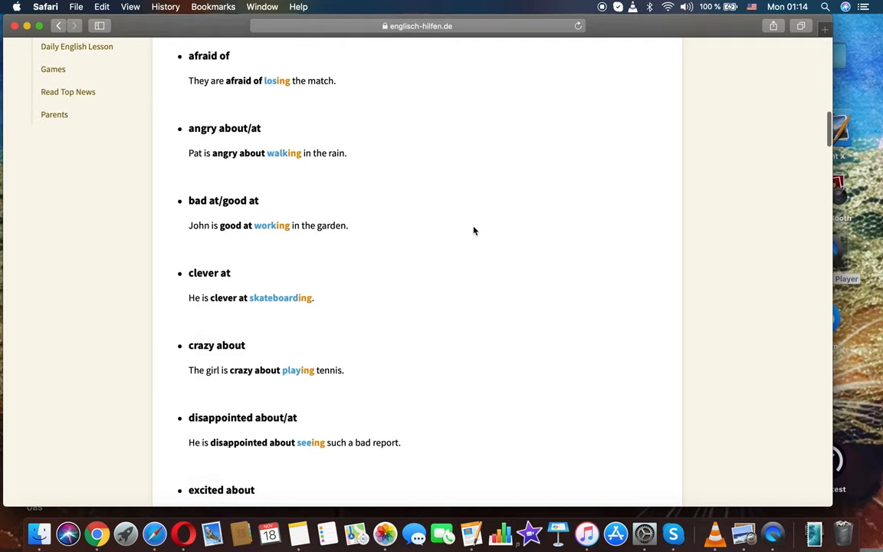
scroll(down, 3)
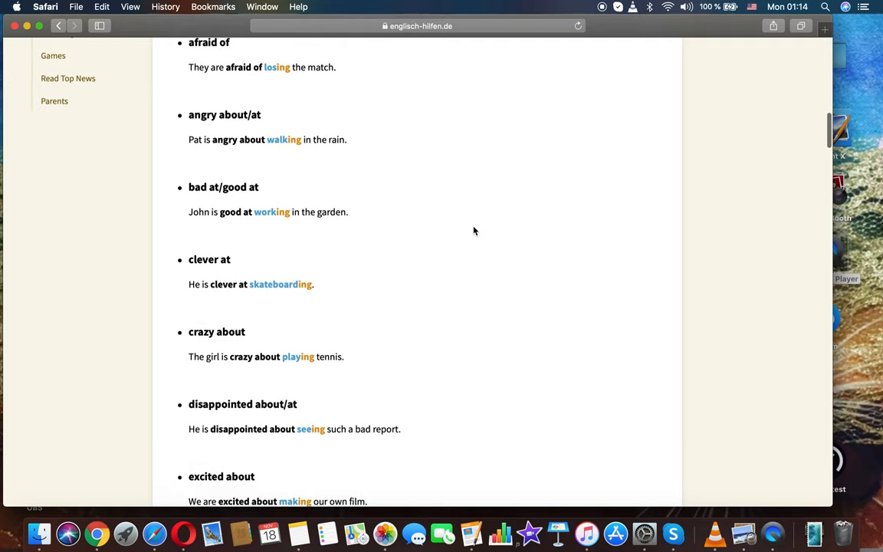
scroll(down, 3)
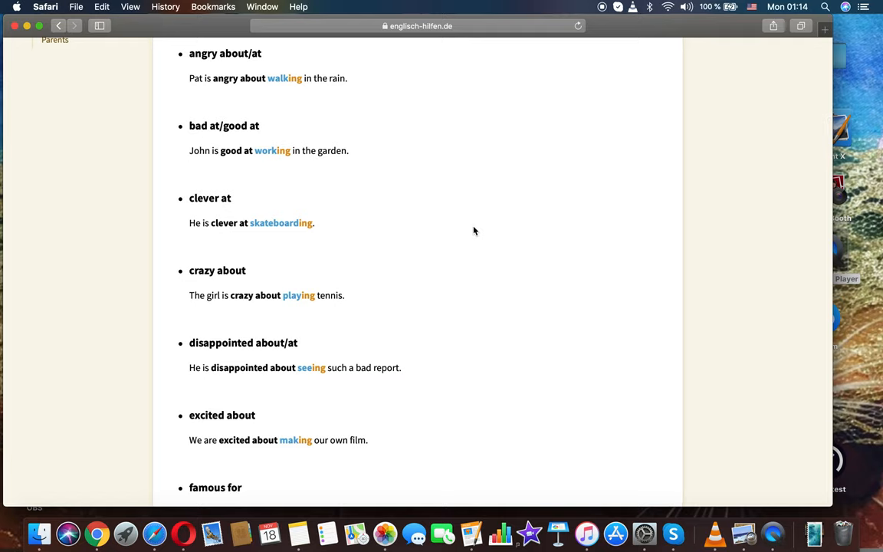
scroll(down, 3)
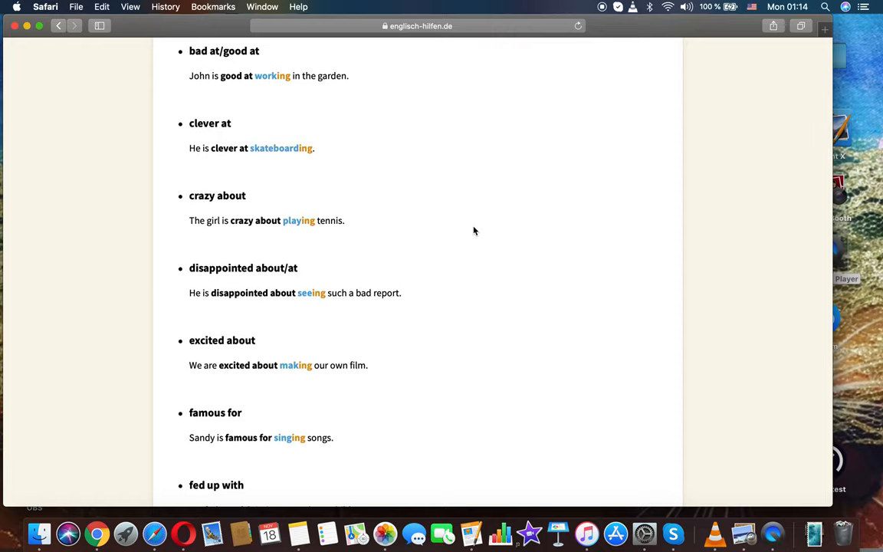
scroll(down, 3)
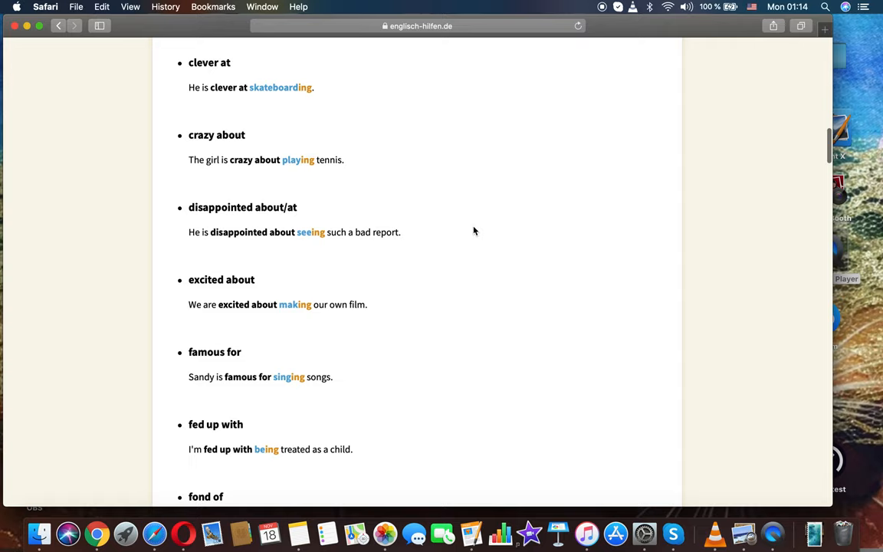
scroll(down, 3)
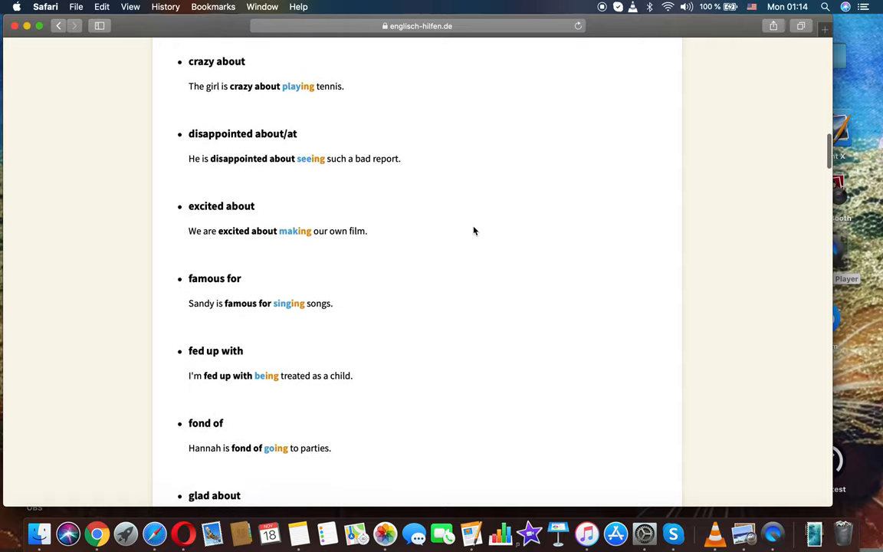
scroll(down, 3)
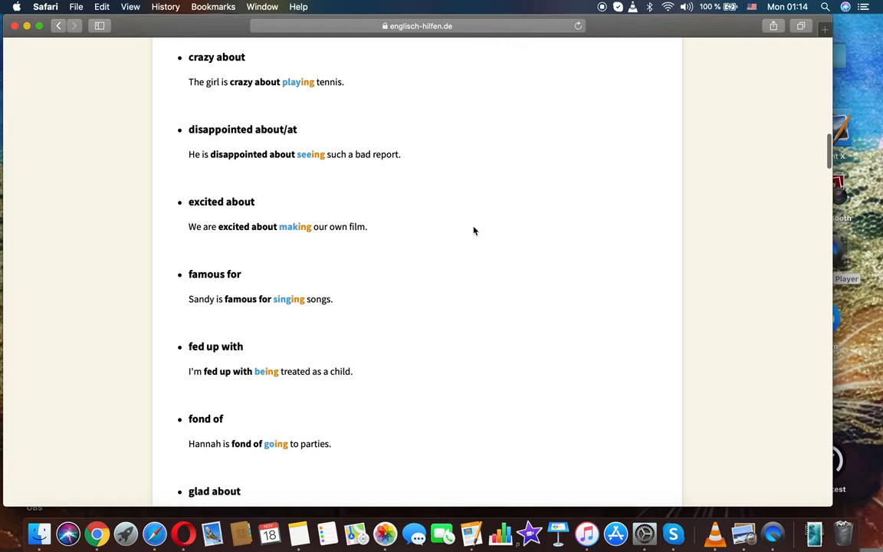
scroll(down, 3)
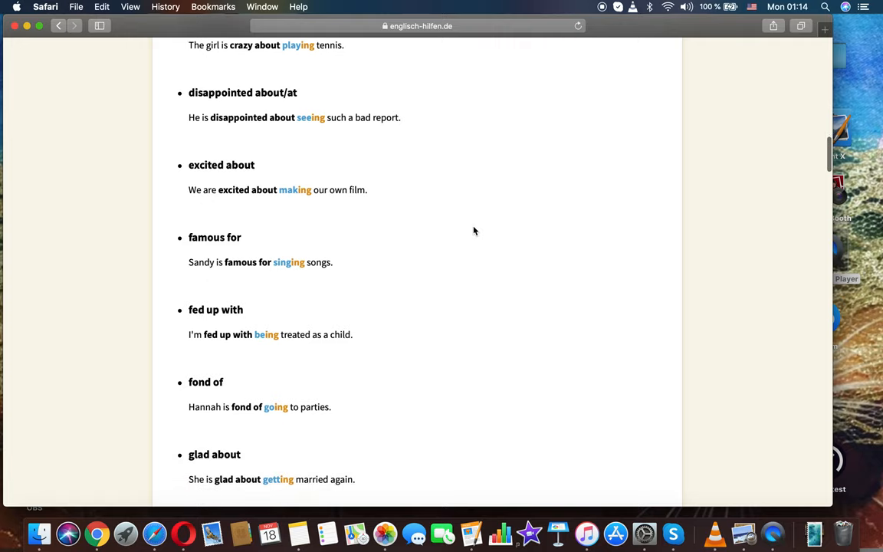
scroll(down, 3)
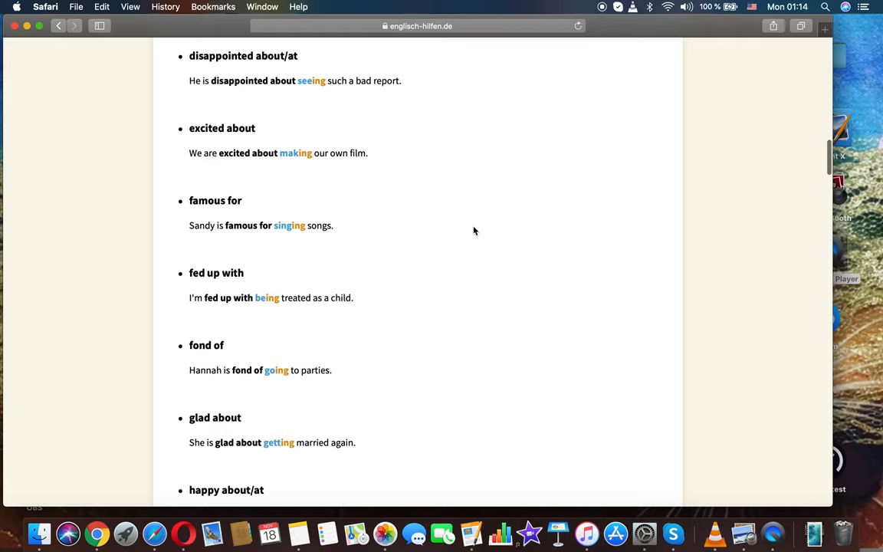
scroll(down, 3)
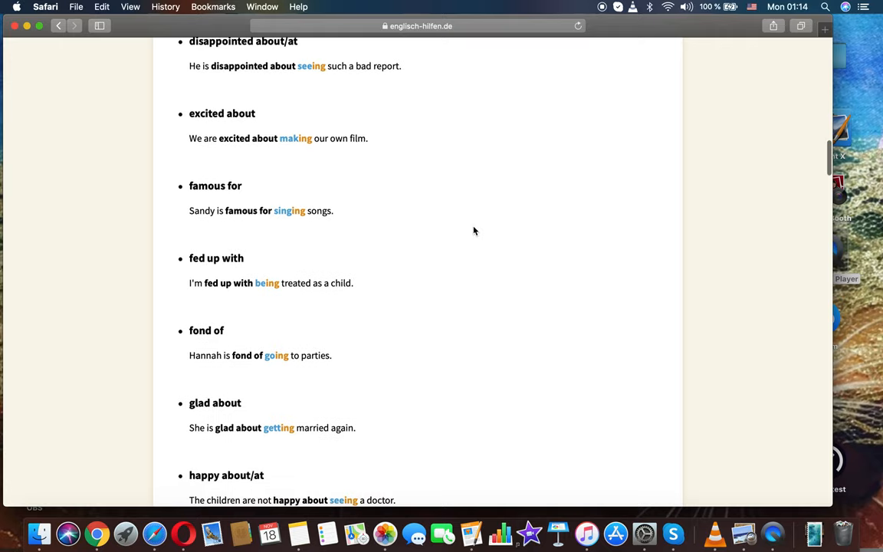
- Read on from 'fed up with' through the remaining adjective + preposition examples past 'worried about'
scroll(down, 3)
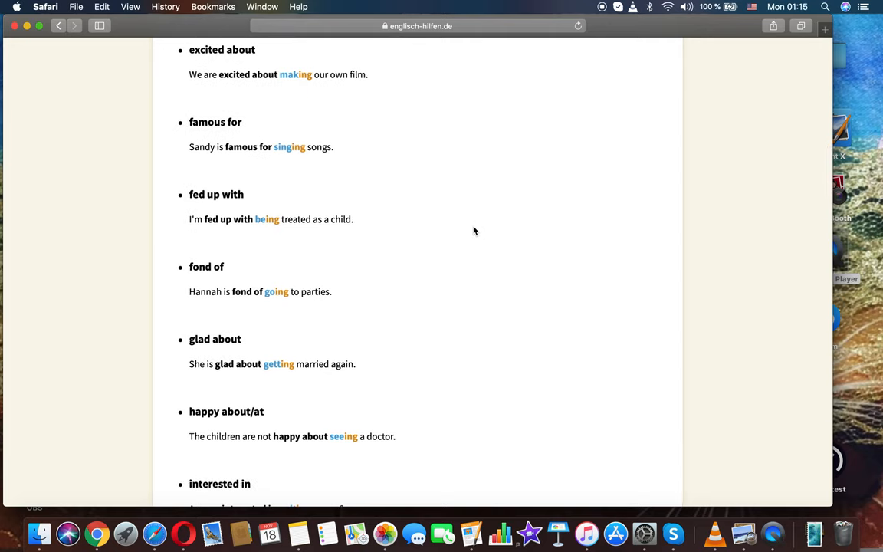
scroll(down, 3)
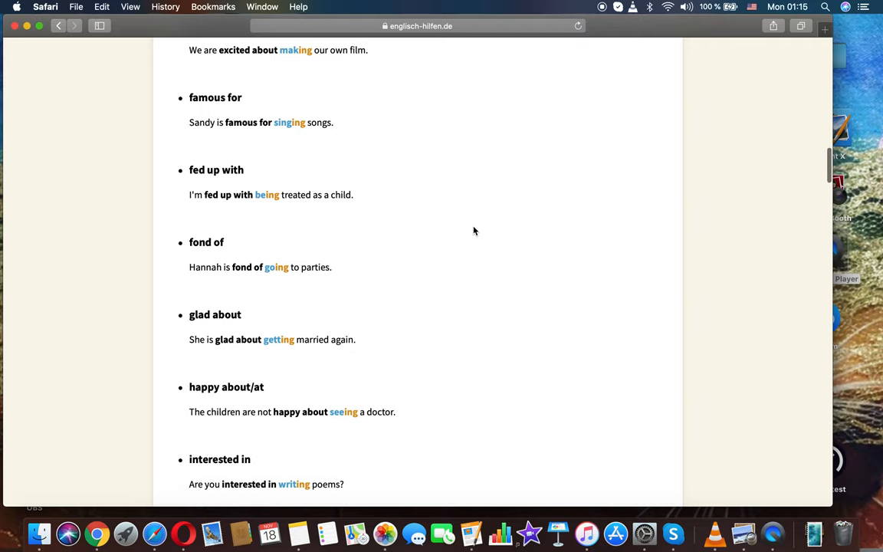
scroll(down, 3)
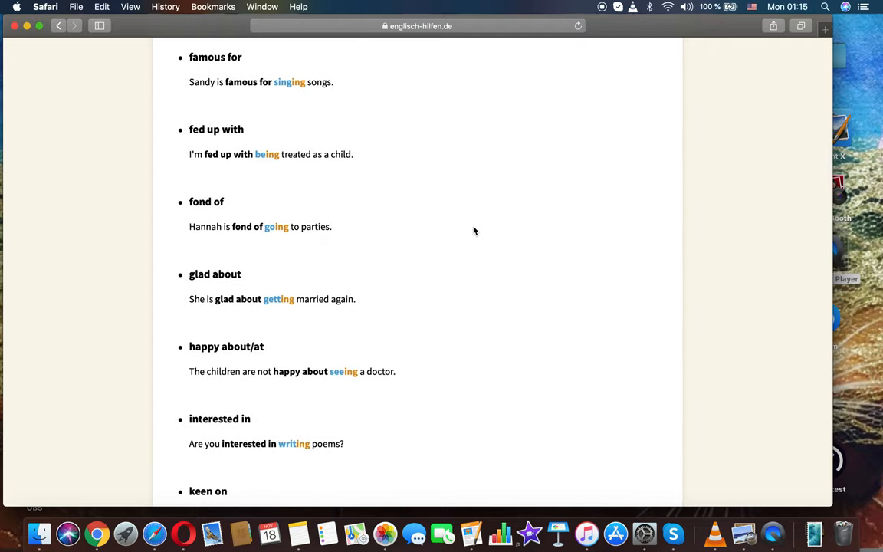
scroll(down, 3)
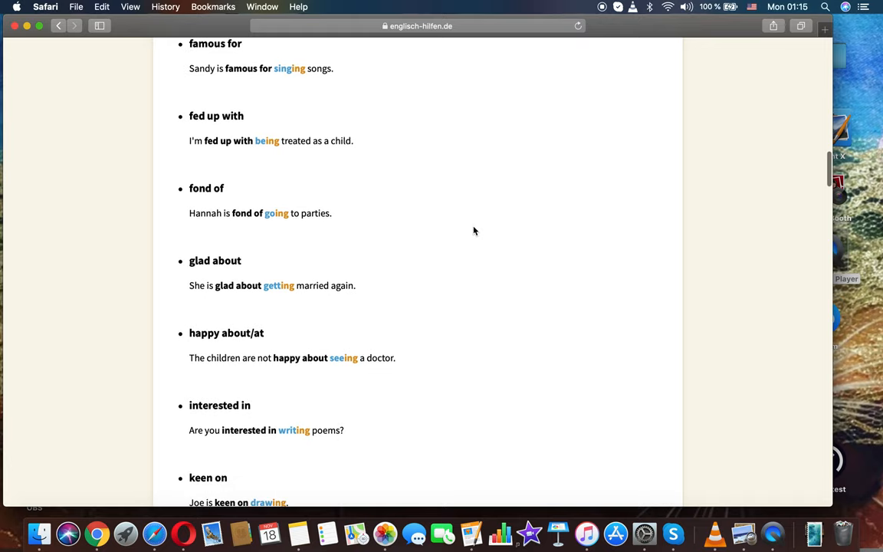
scroll(down, 3)
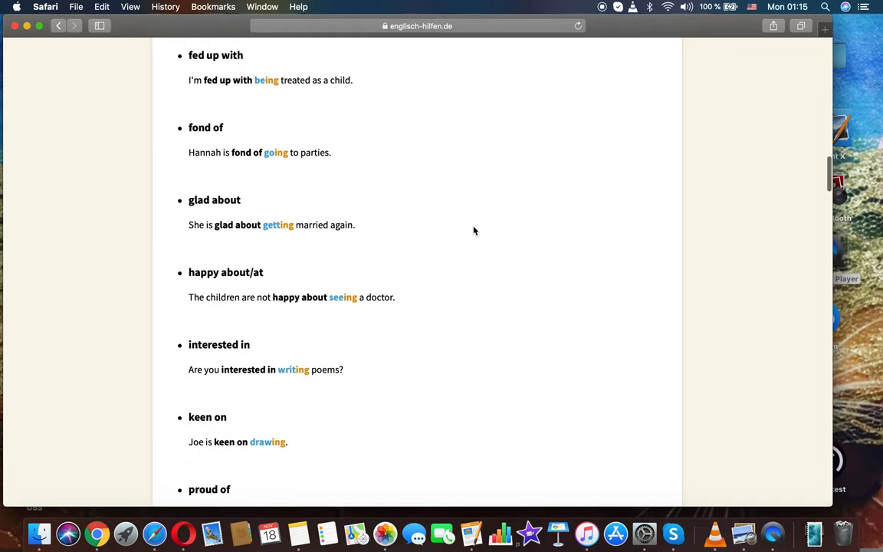
scroll(down, 3)
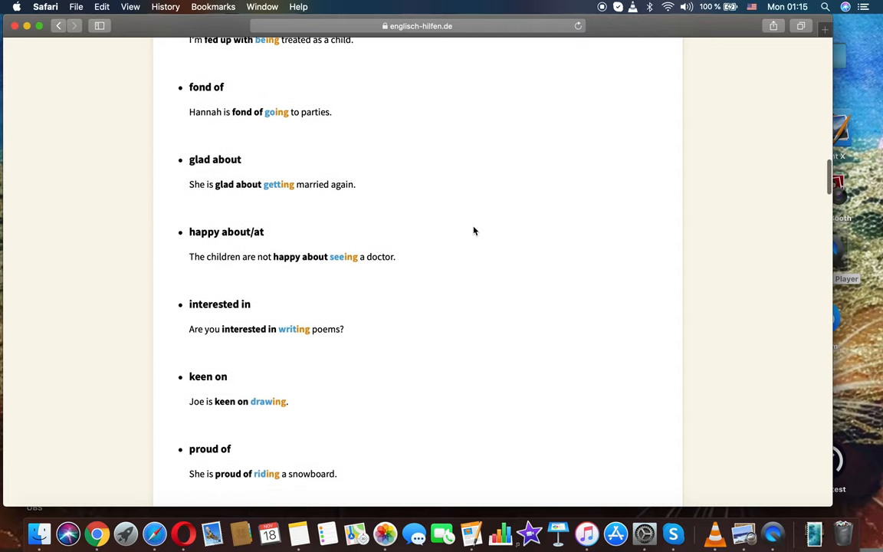
scroll(down, 3)
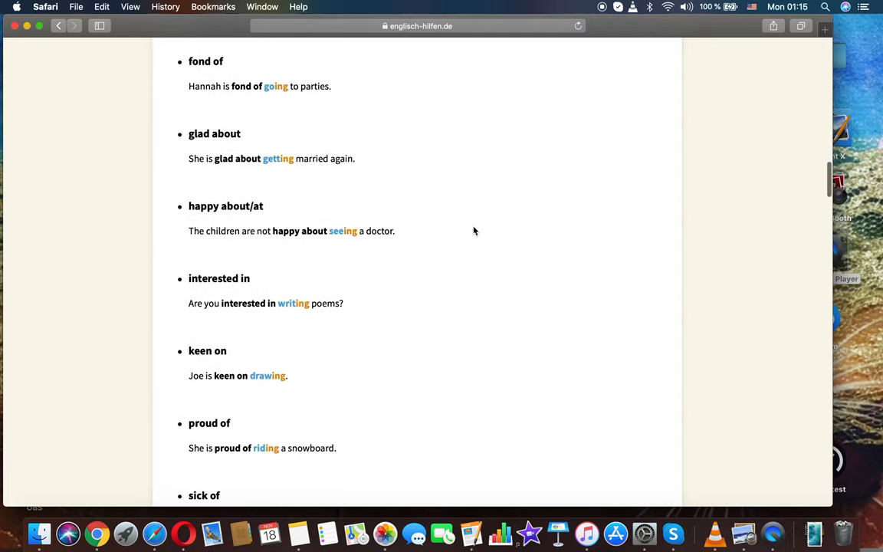
scroll(down, 3)
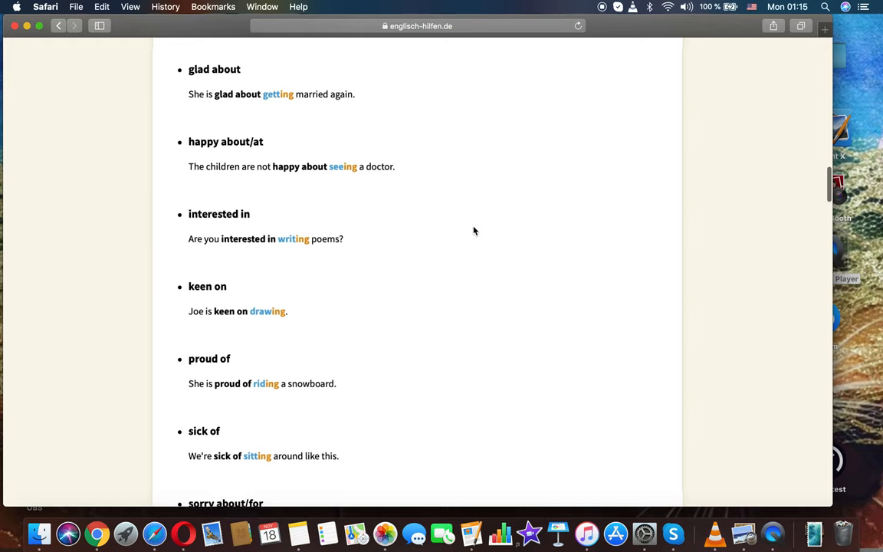
scroll(down, 3)
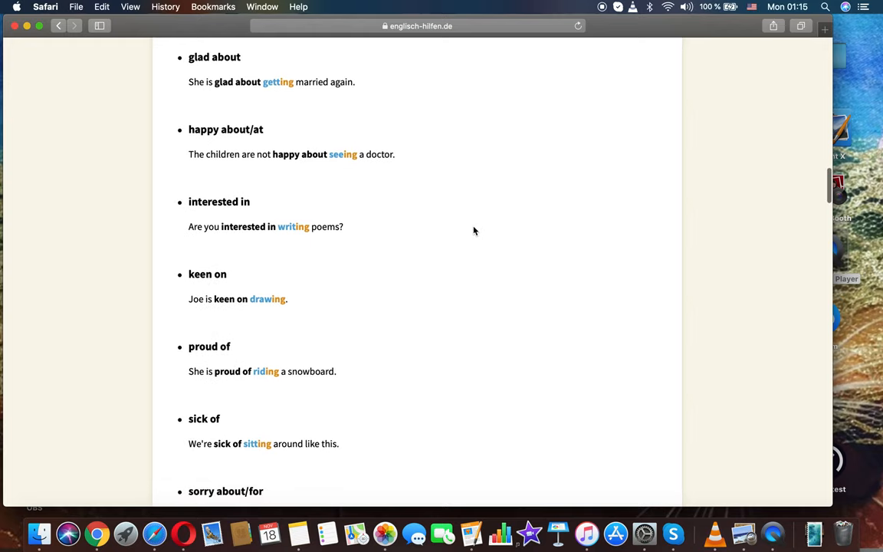
scroll(down, 3)
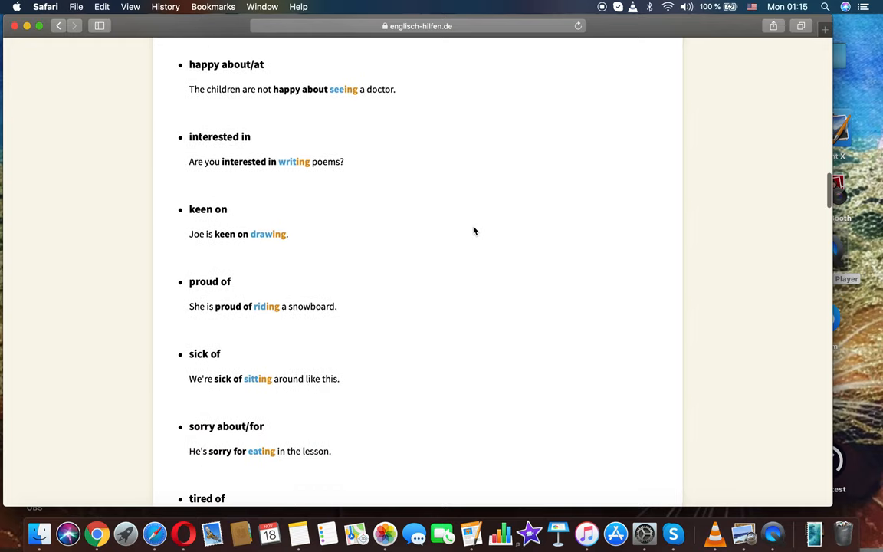
scroll(down, 3)
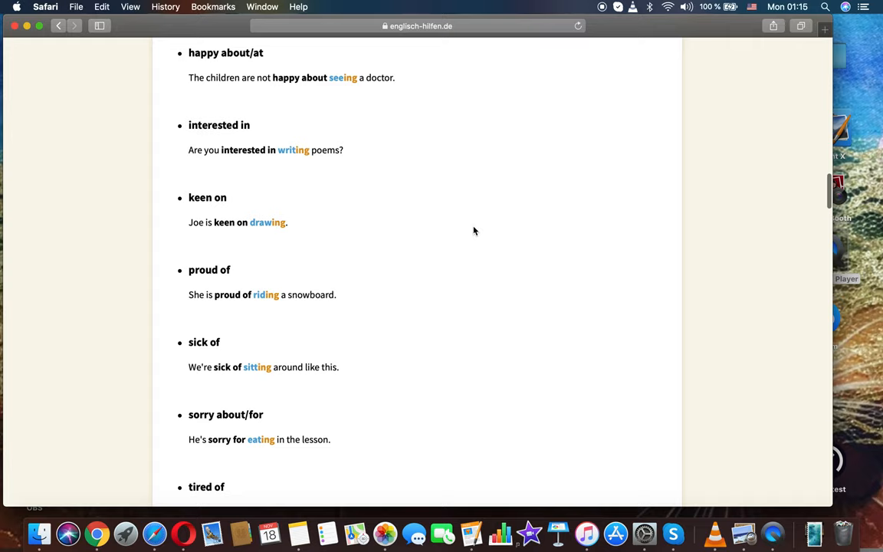
scroll(down, 3)
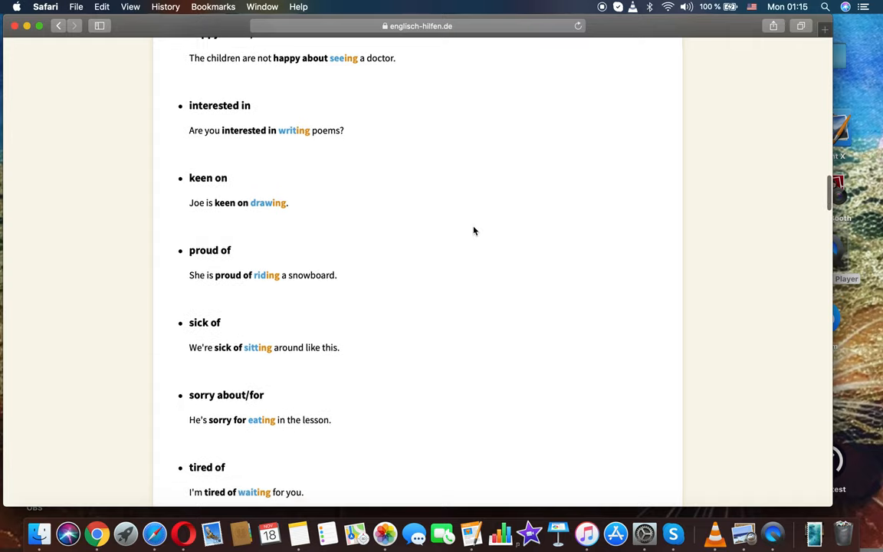
- Reach section 3, Gerund after Noun + Preposition, showing 'advantage of' through 'difficulty in'
scroll(down, 3)
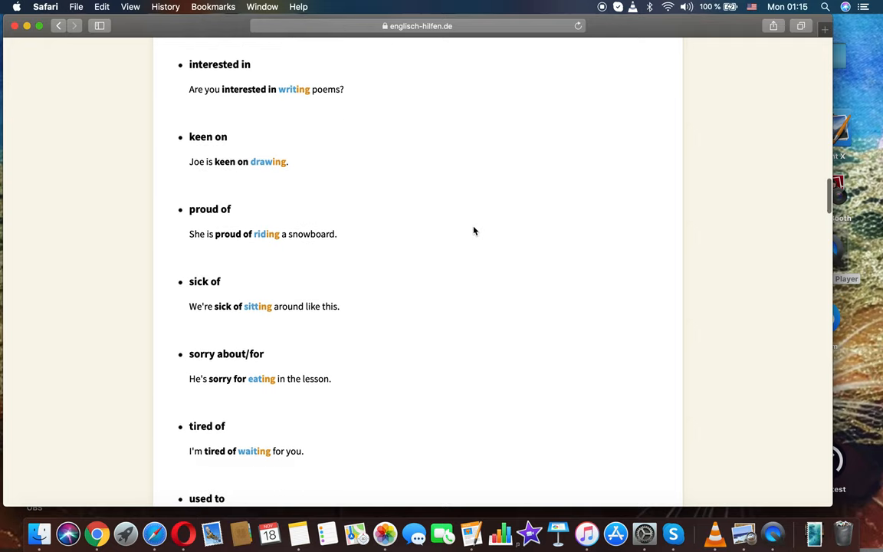
scroll(down, 3)
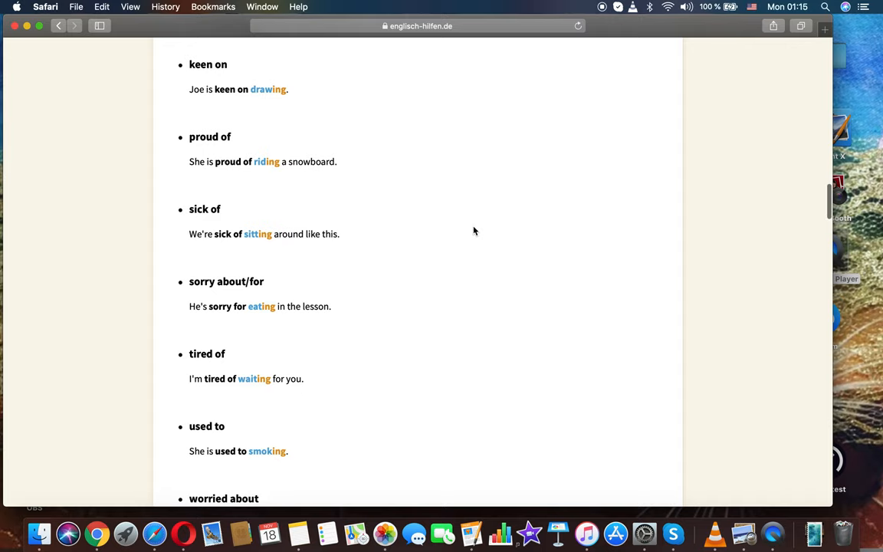
scroll(down, 3)
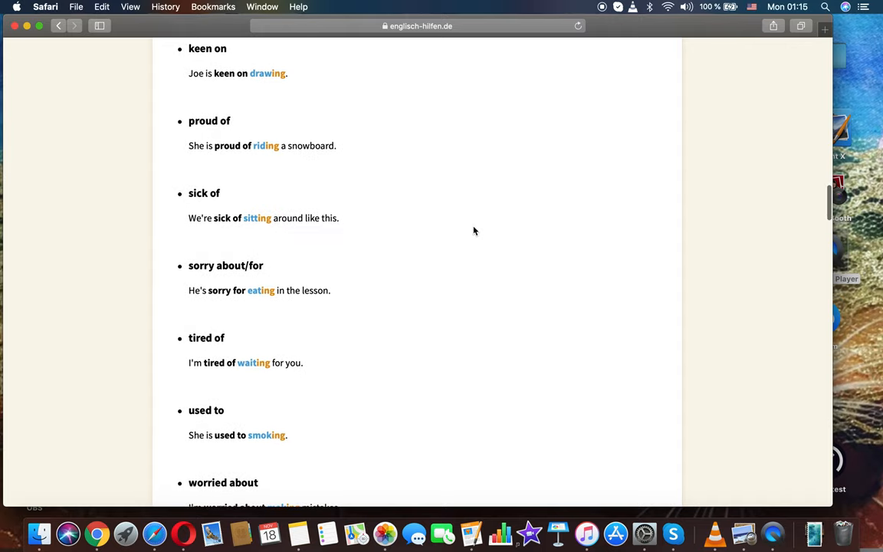
scroll(down, 3)
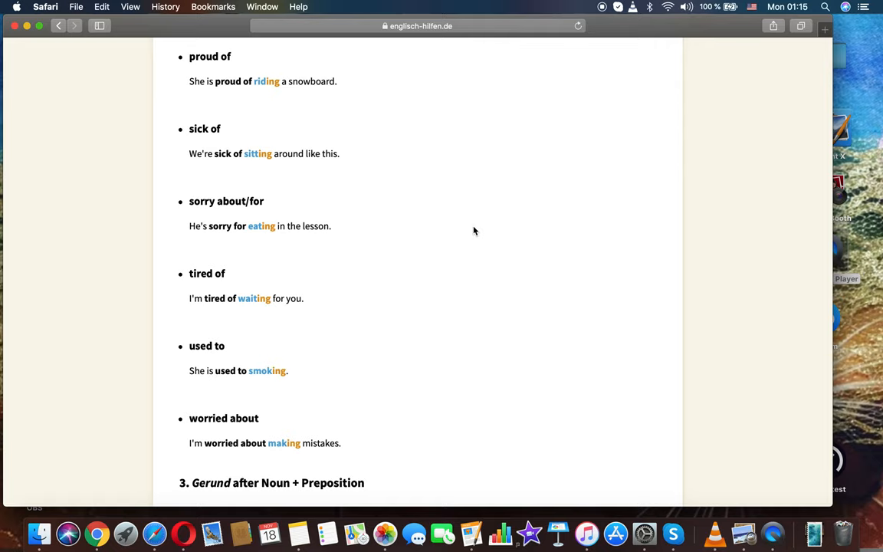
scroll(down, 3)
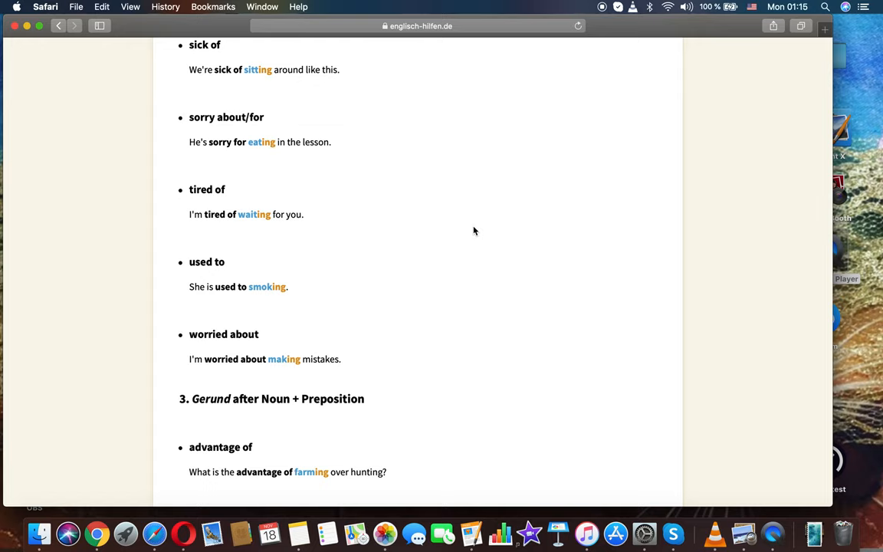
scroll(down, 3)
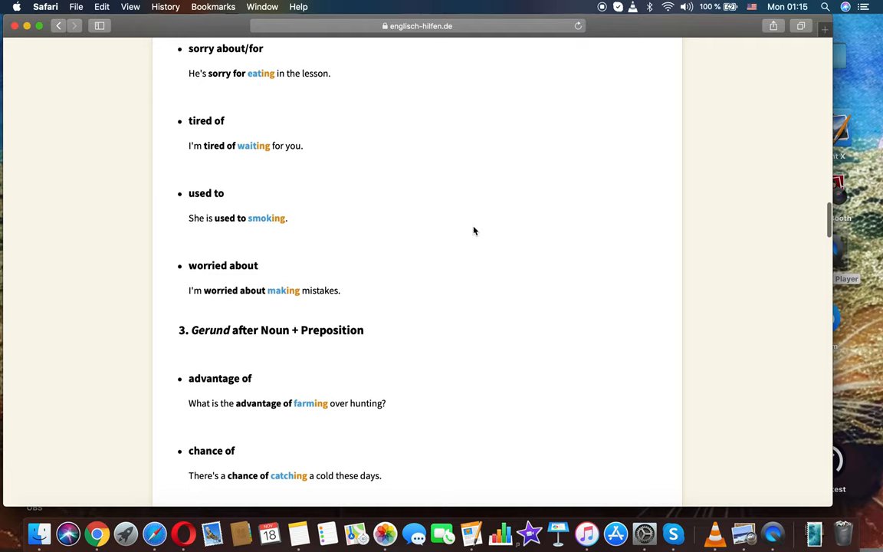
scroll(down, 3)
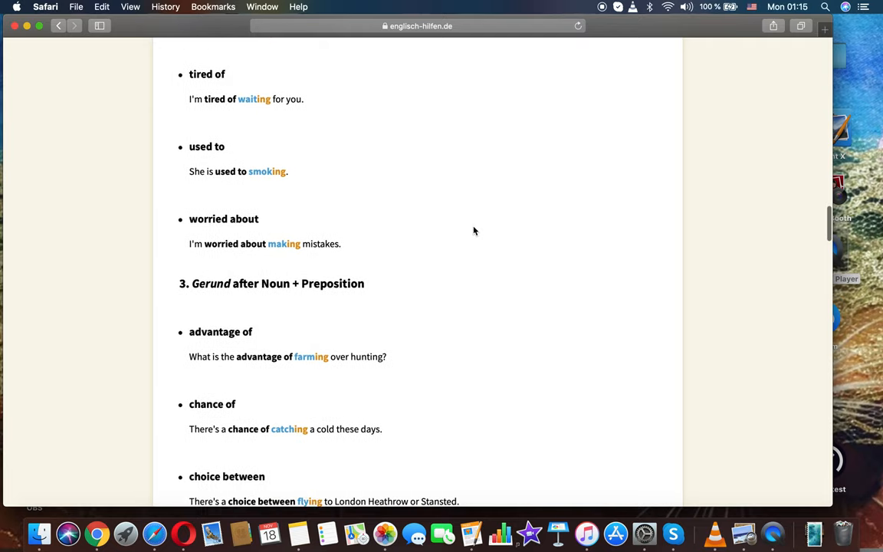
scroll(down, 3)
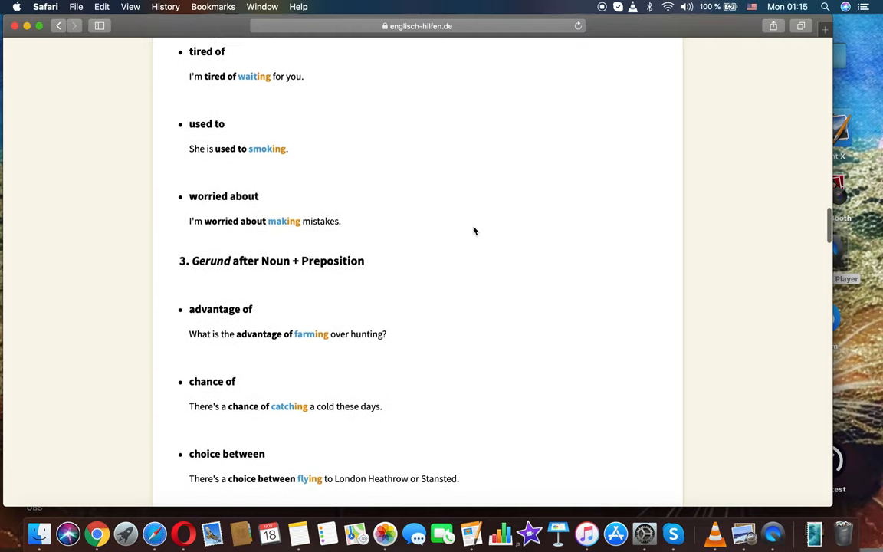
scroll(down, 3)
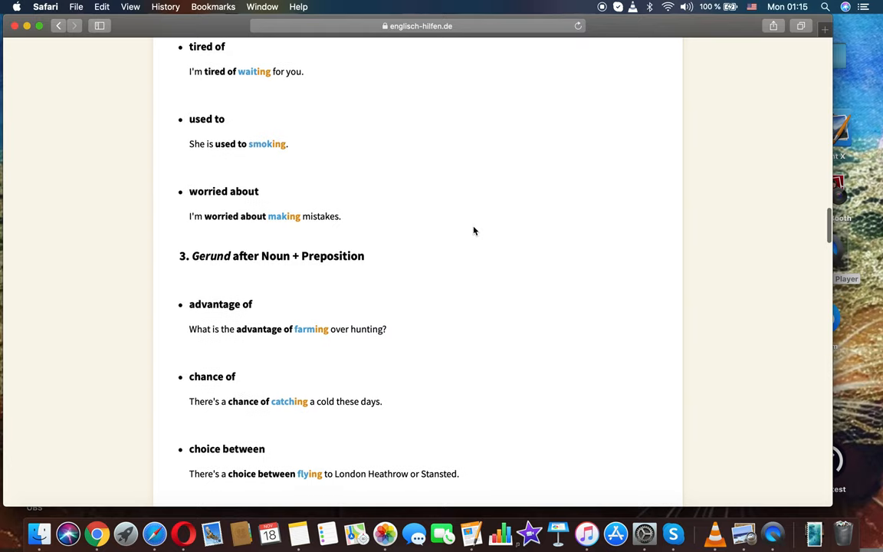
scroll(down, 3)
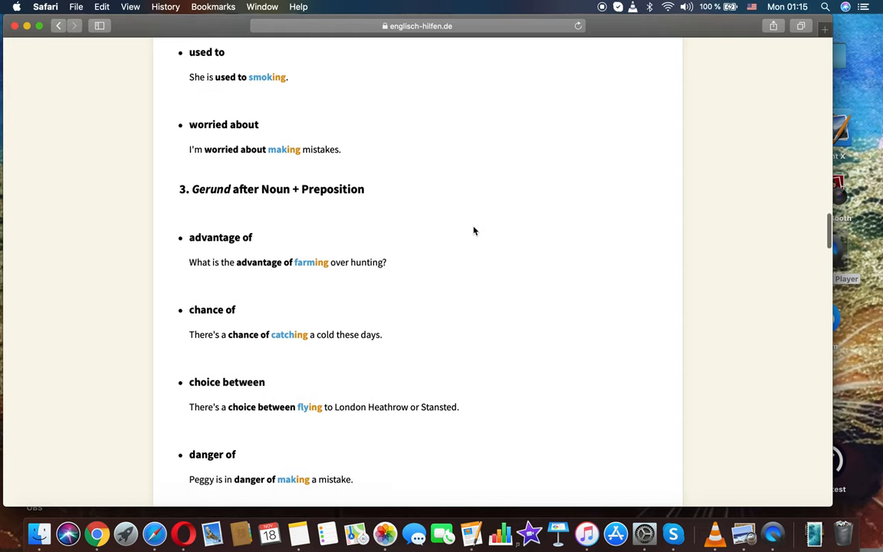
scroll(down, 3)
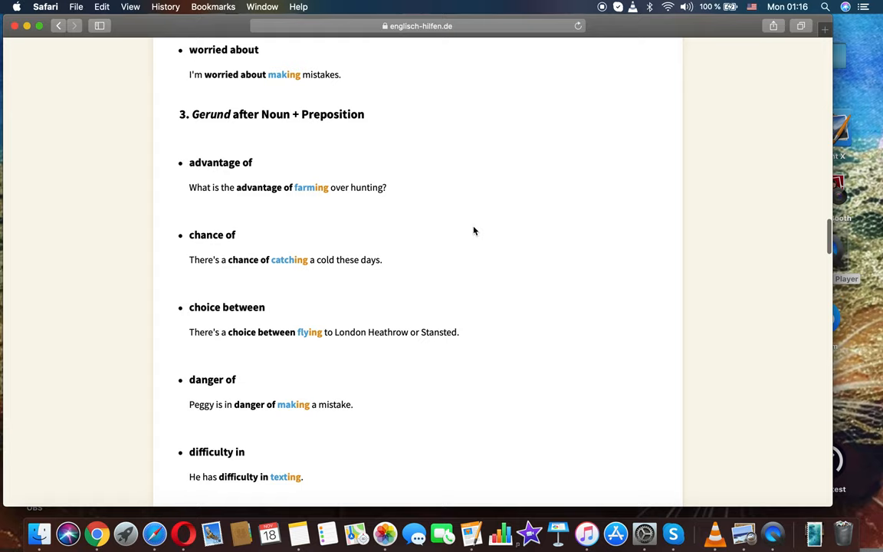
- Read the noun + preposition examples from 'idea of' onward
scroll(down, 3)
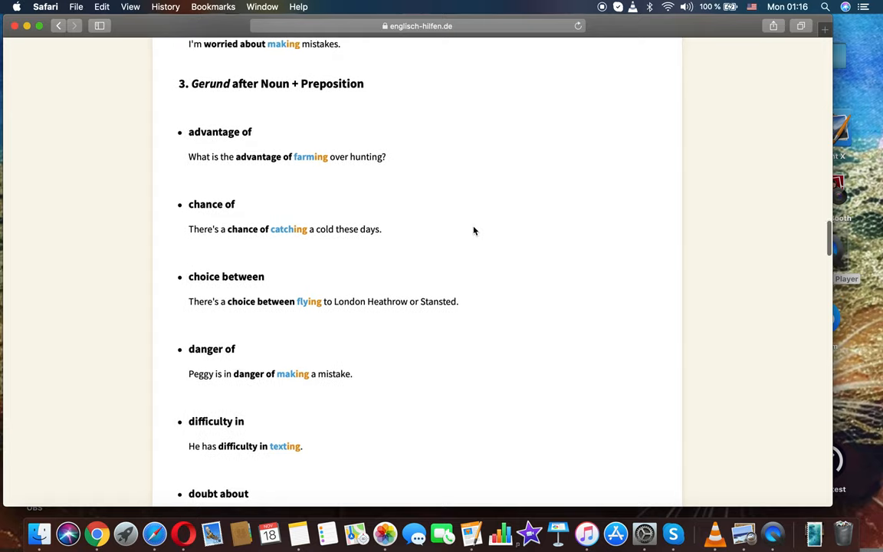
scroll(down, 3)
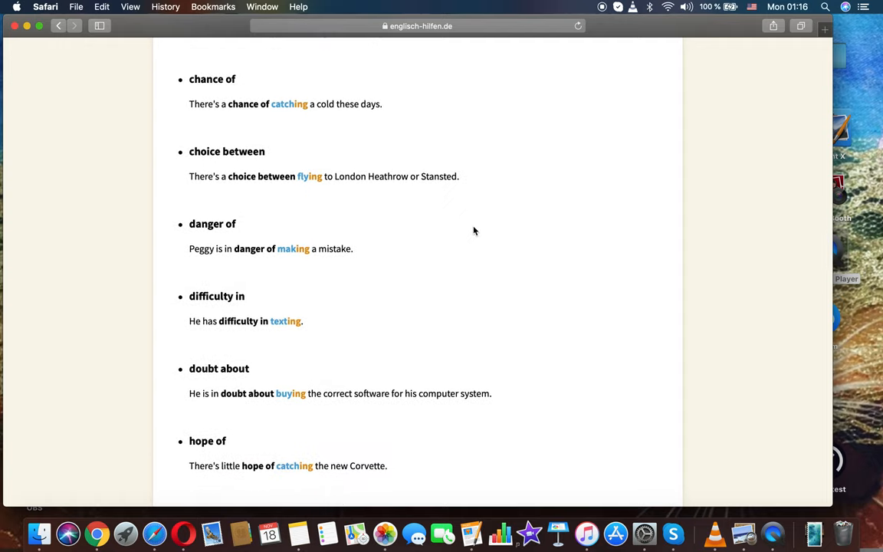
scroll(down, 3)
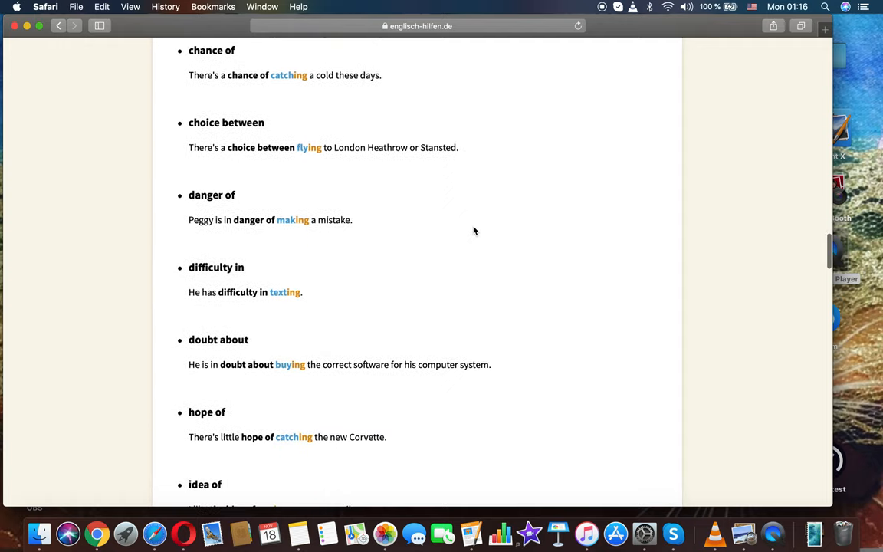
scroll(down, 3)
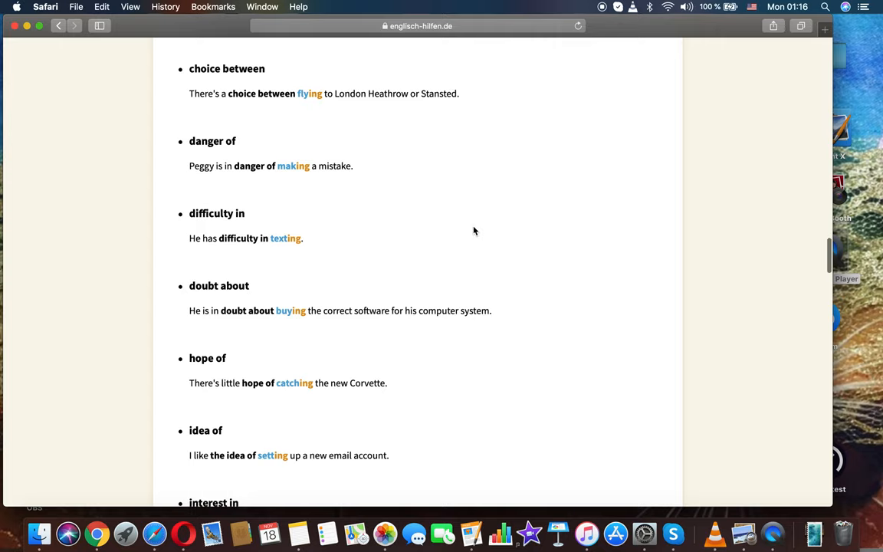
scroll(down, 3)
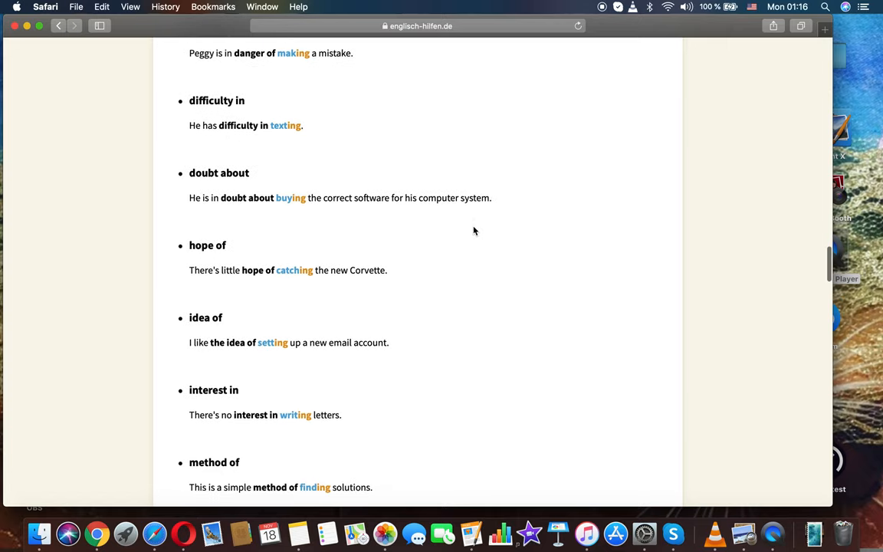
scroll(down, 3)
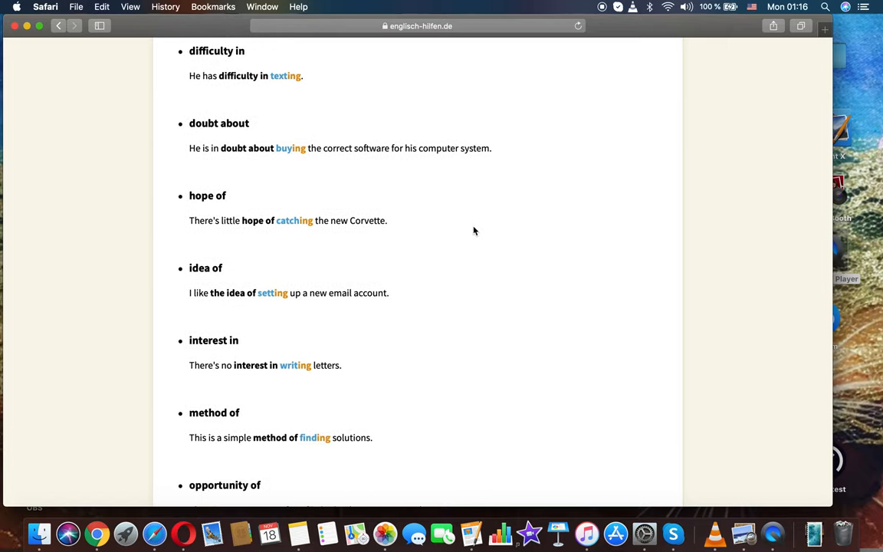
scroll(down, 3)
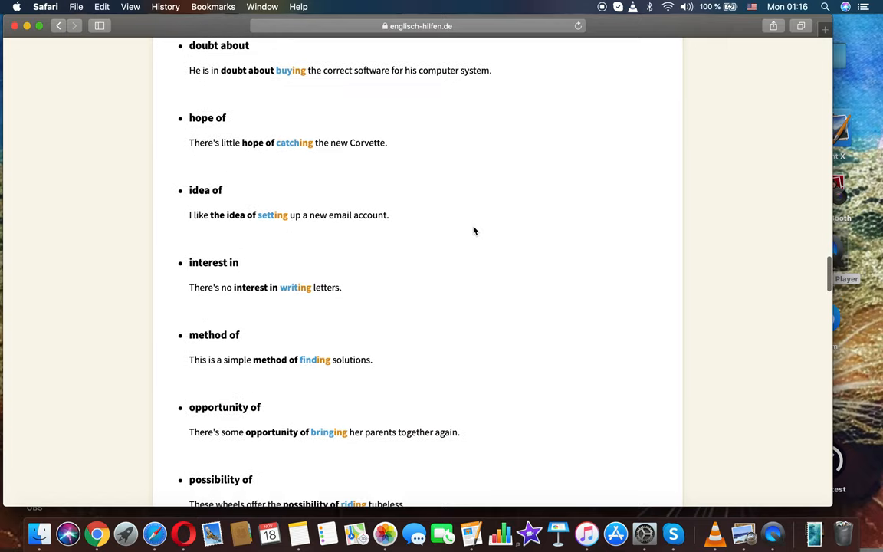
scroll(down, 3)
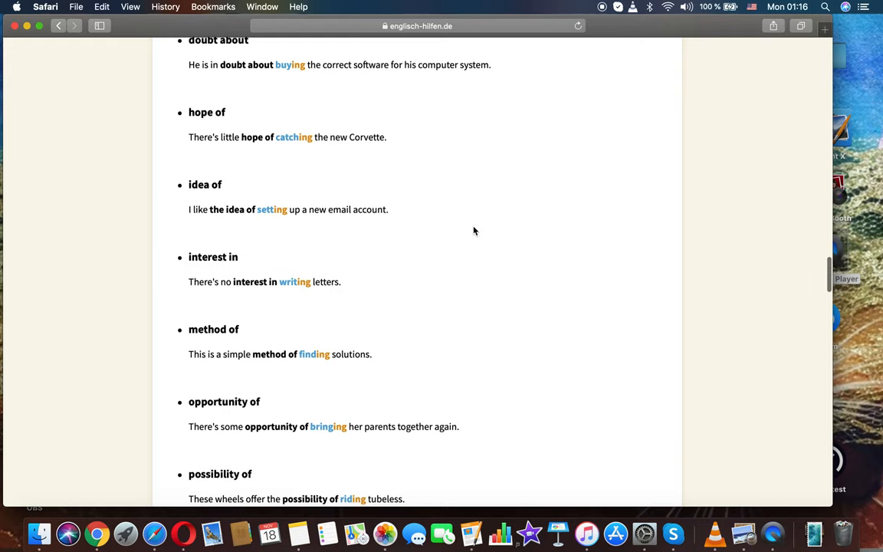
scroll(down, 3)
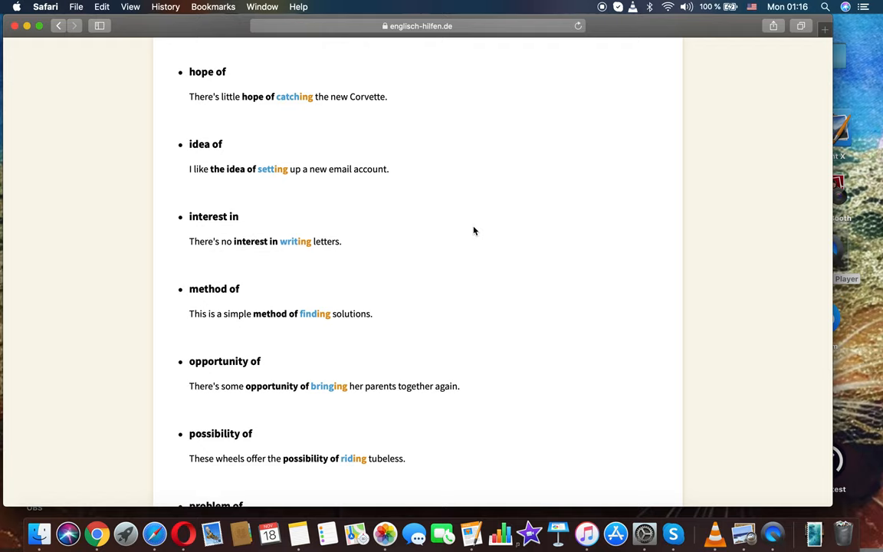
scroll(down, 3)
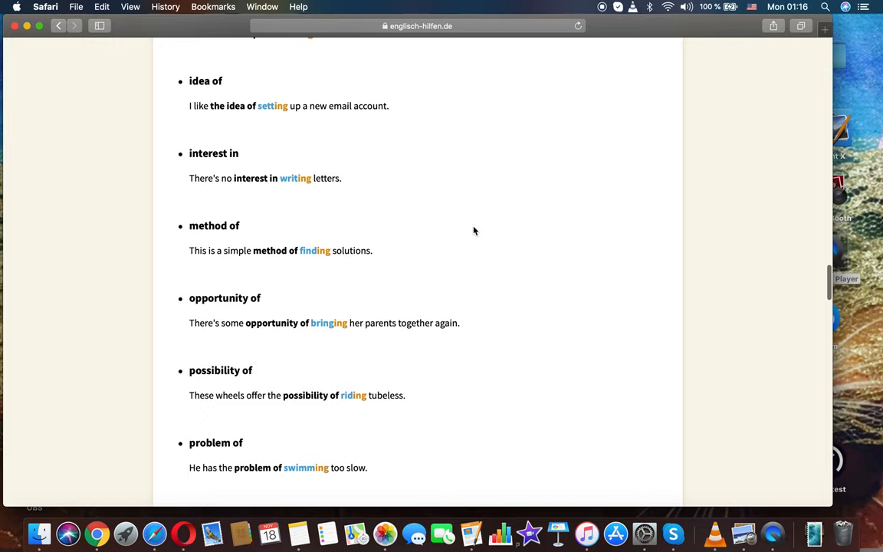
- Continue through 'way of' until the 'Gerund after Verb + Preposition' heading comes into view
scroll(down, 3)
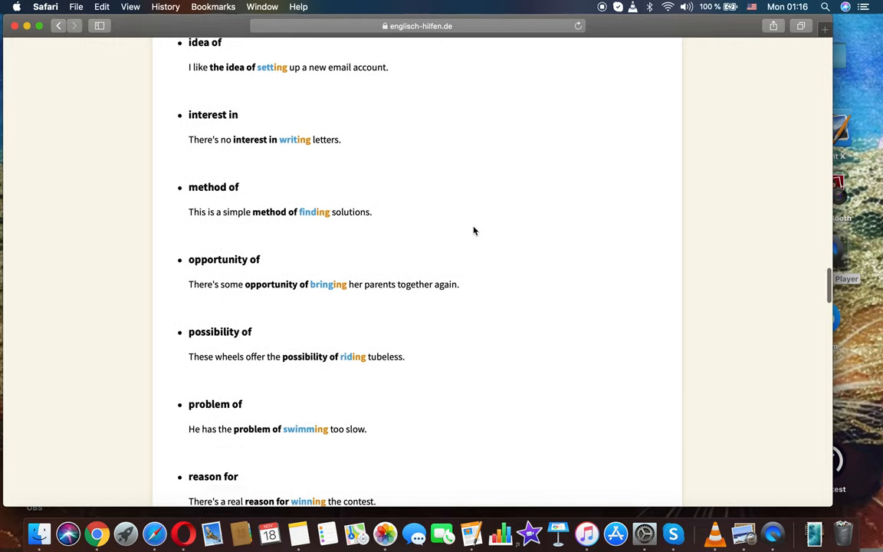
scroll(down, 3)
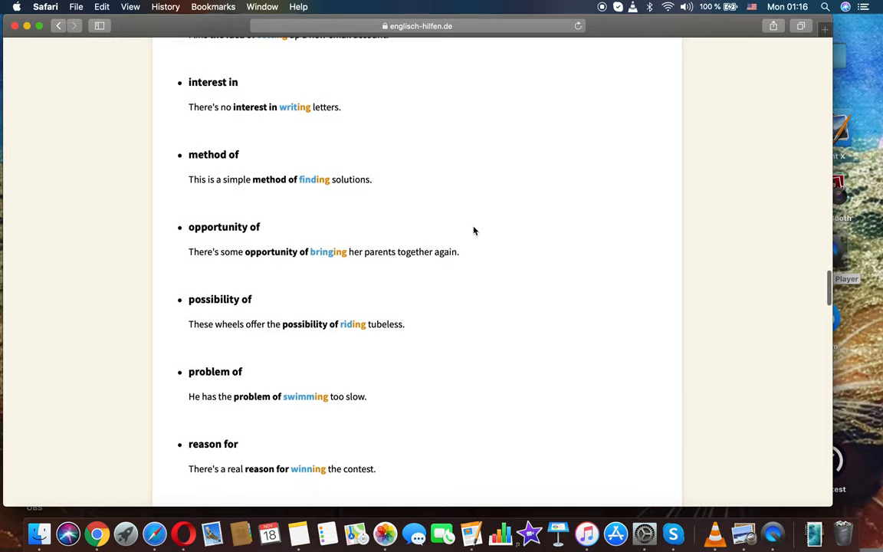
scroll(down, 3)
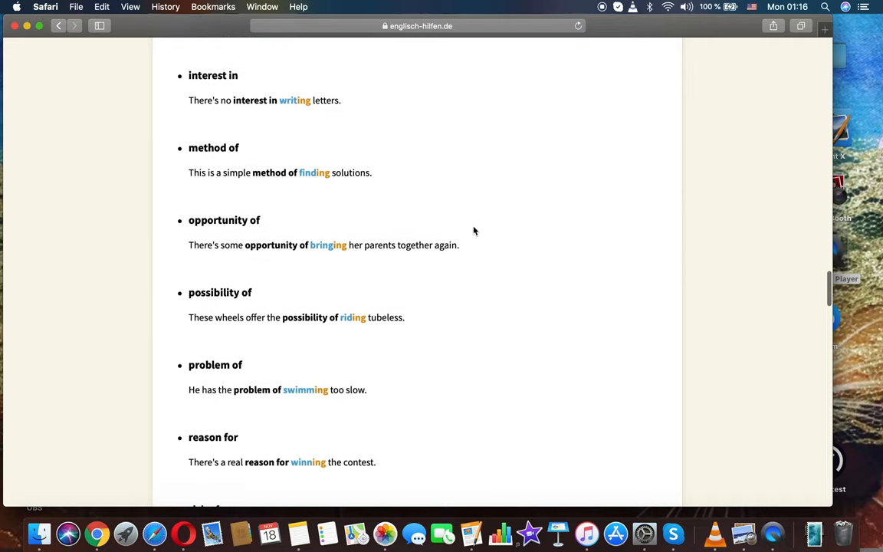
scroll(down, 3)
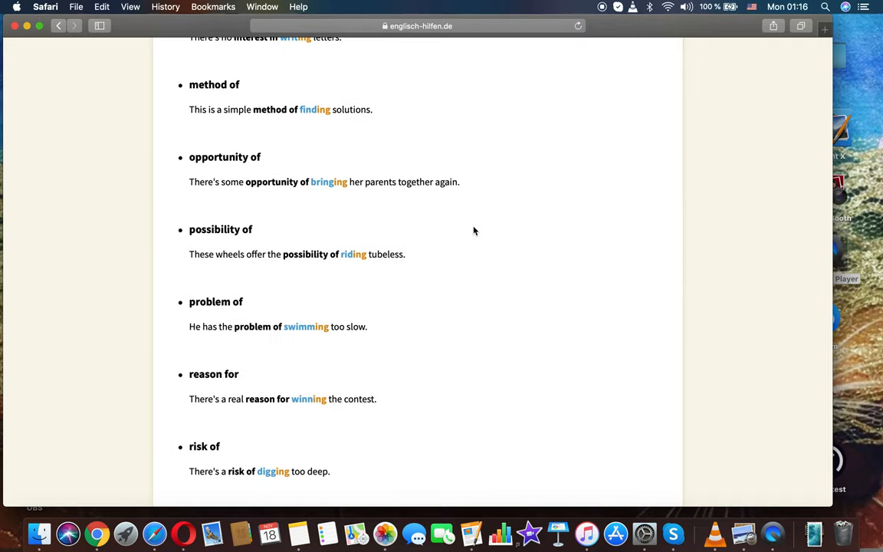
scroll(down, 3)
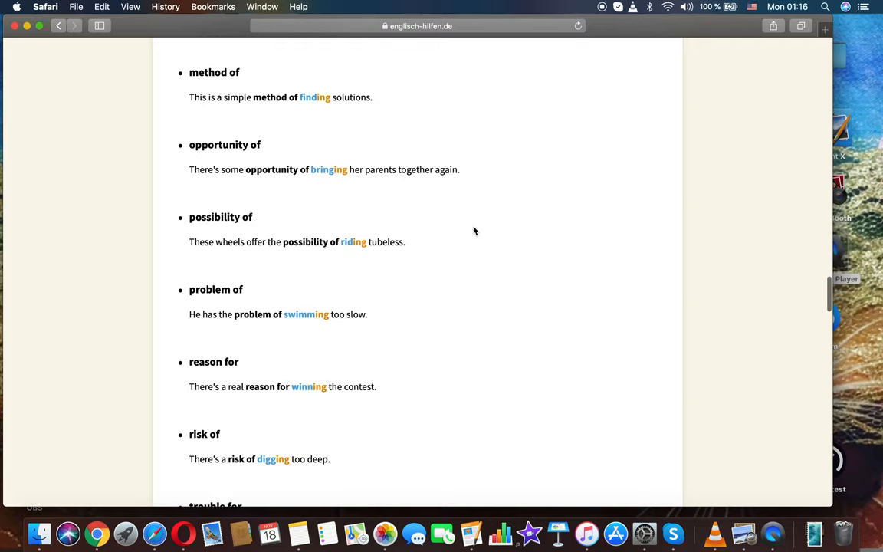
scroll(down, 3)
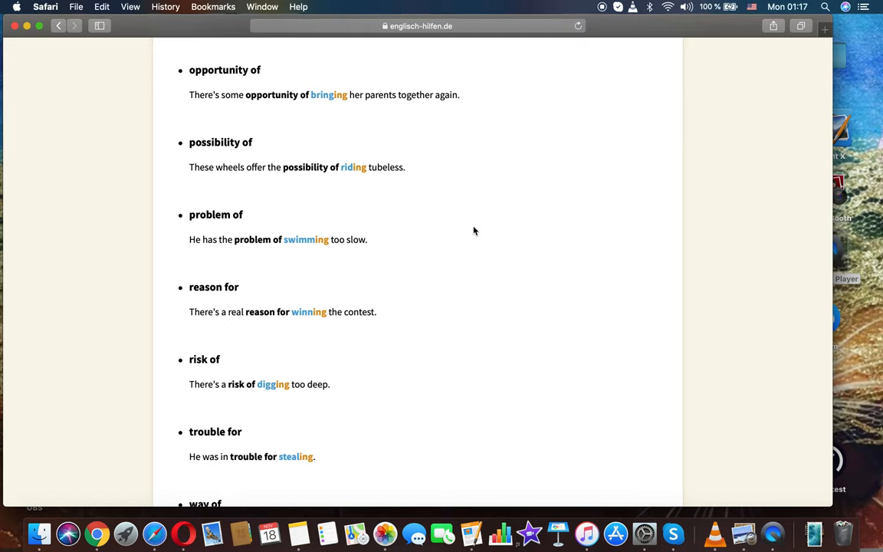
scroll(down, 3)
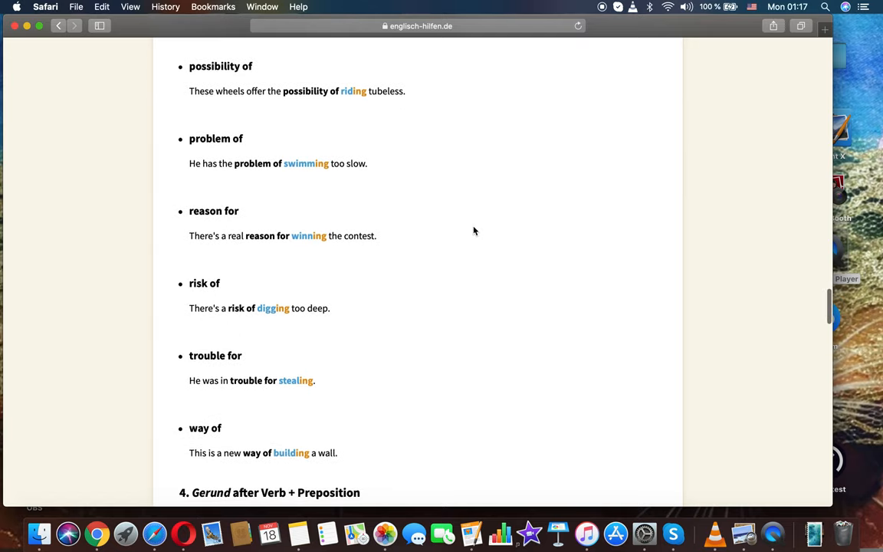
scroll(down, 3)
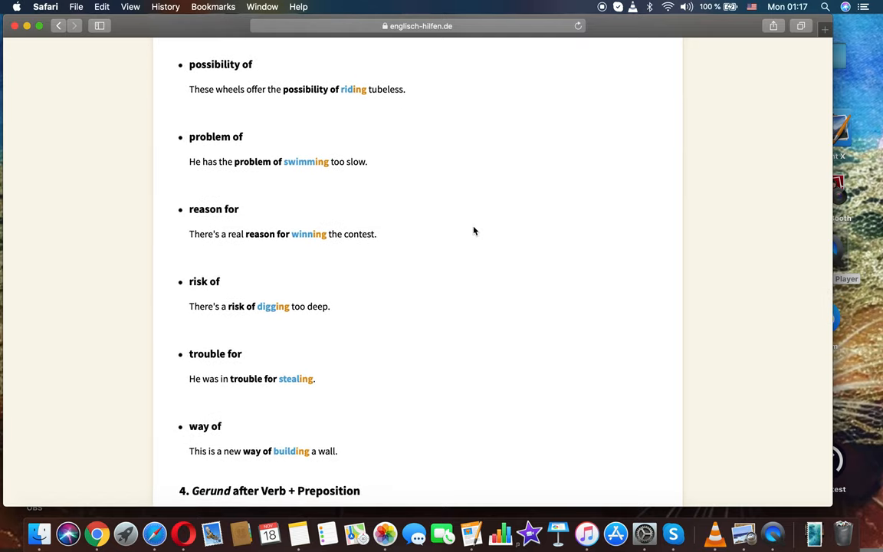
scroll(down, 3)
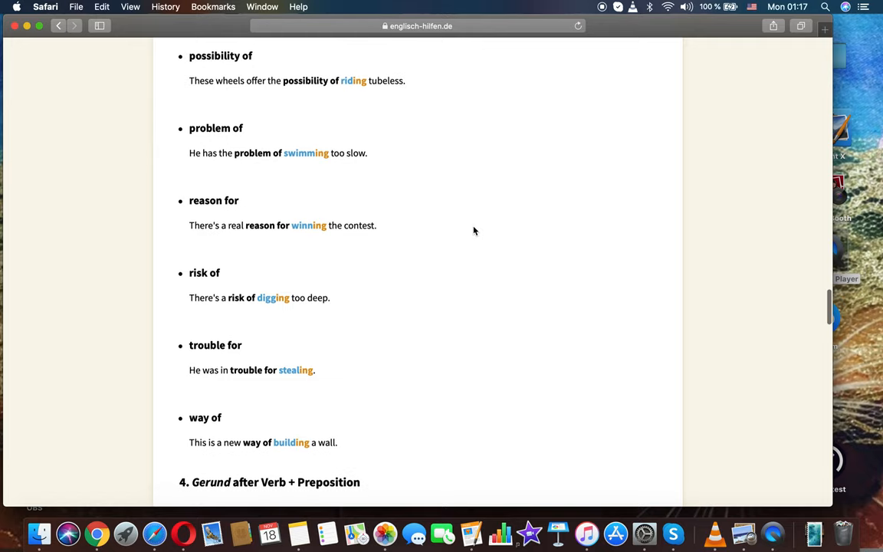
- Read the first part of the verb + preposition example list in section 4
scroll(down, 3)
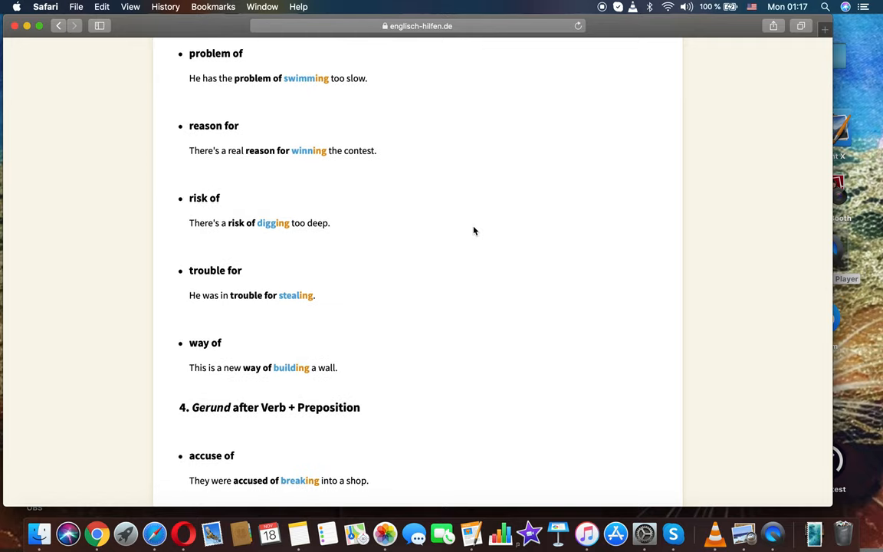
scroll(down, 3)
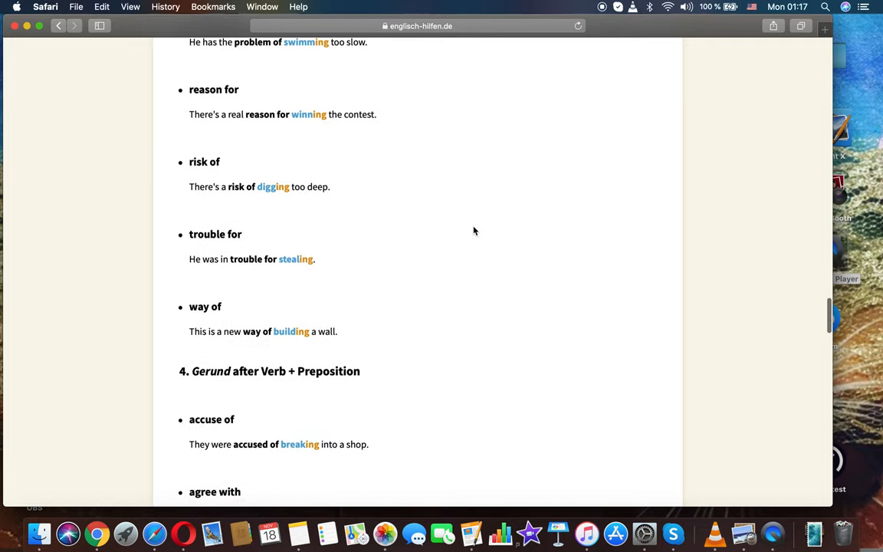
scroll(down, 3)
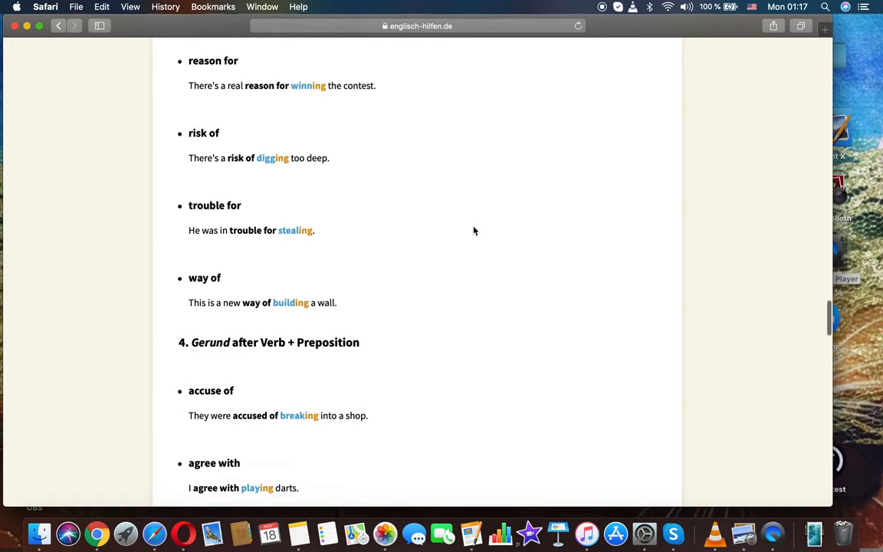
scroll(down, 3)
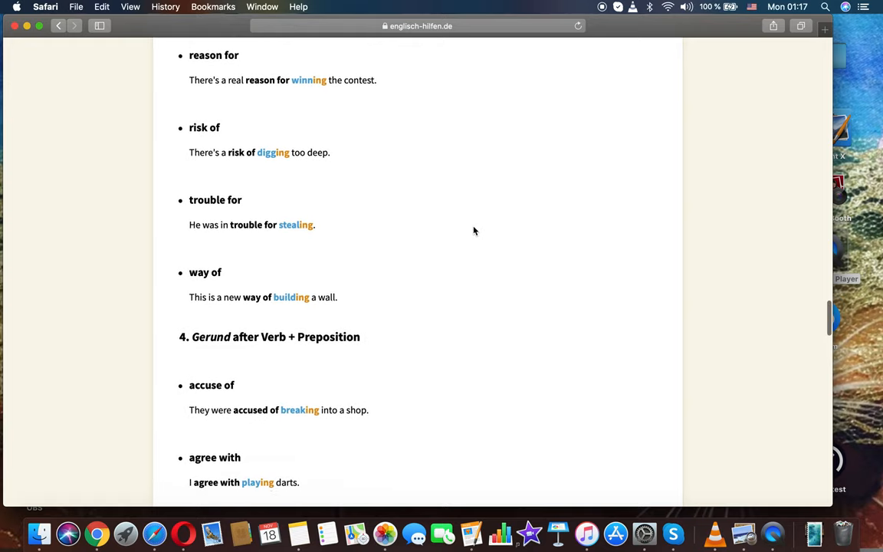
scroll(down, 3)
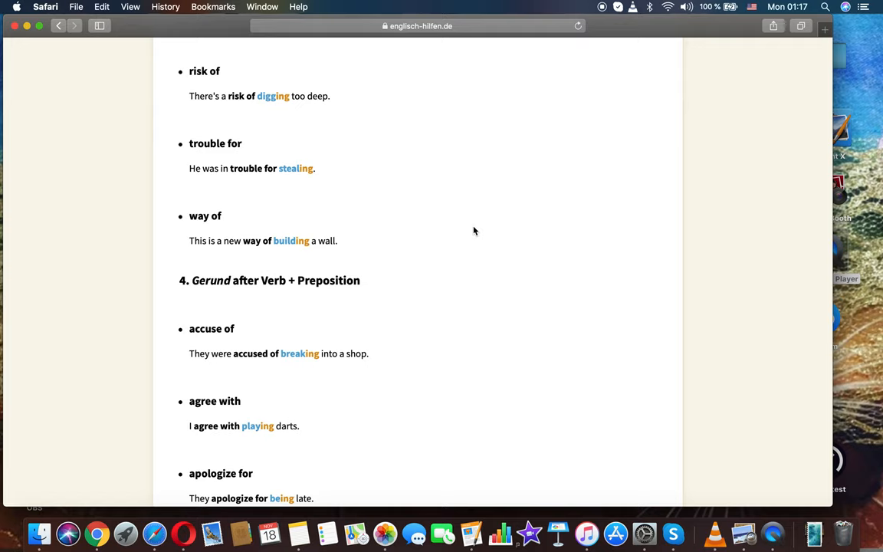
scroll(down, 3)
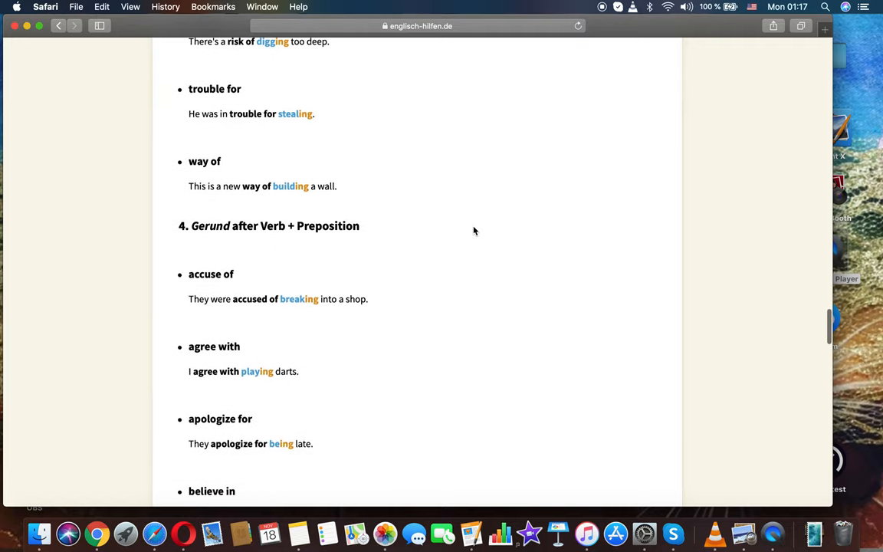
scroll(down, 3)
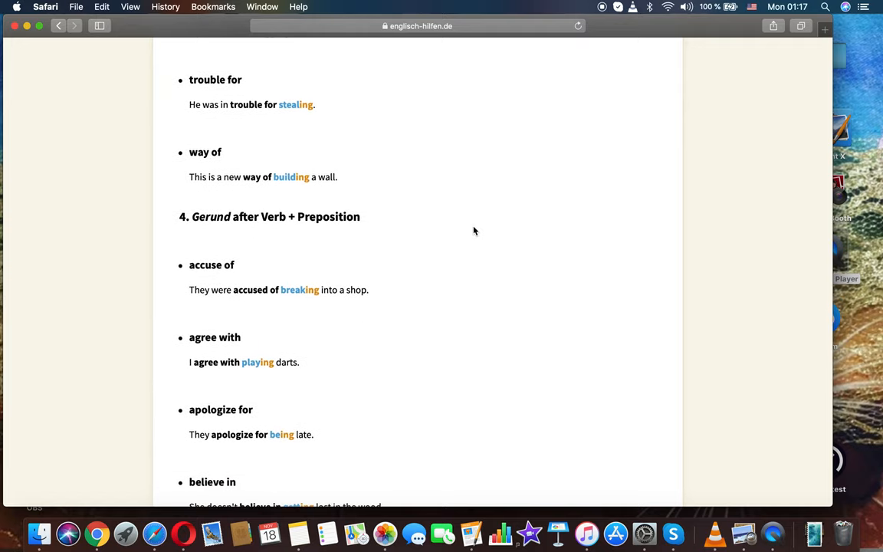
scroll(down, 3)
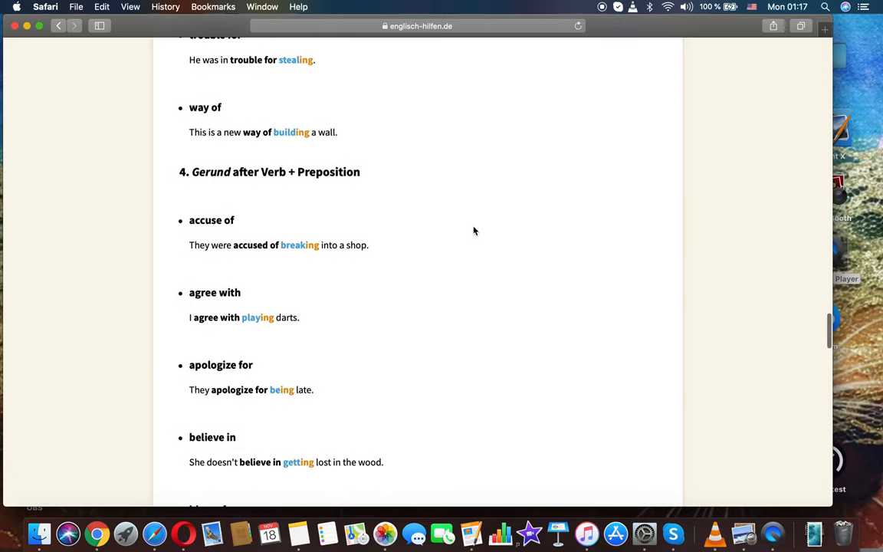
scroll(down, 3)
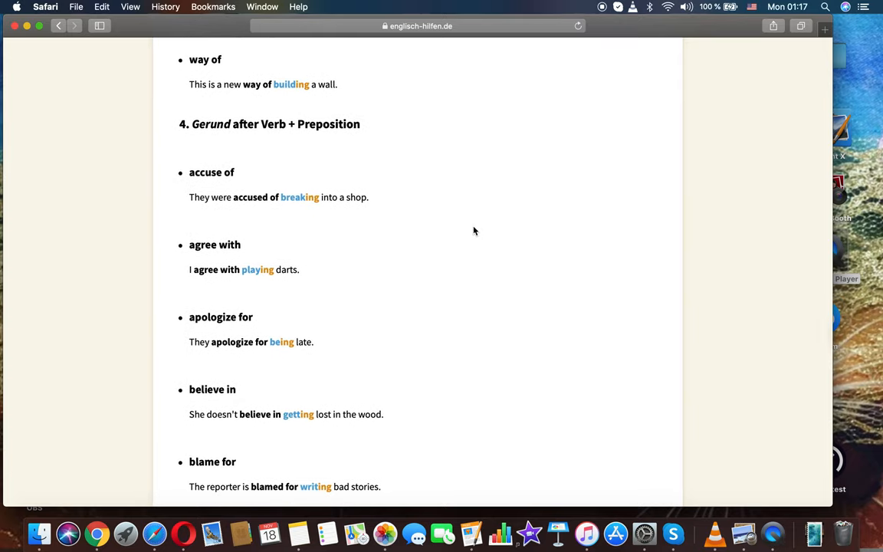
scroll(down, 3)
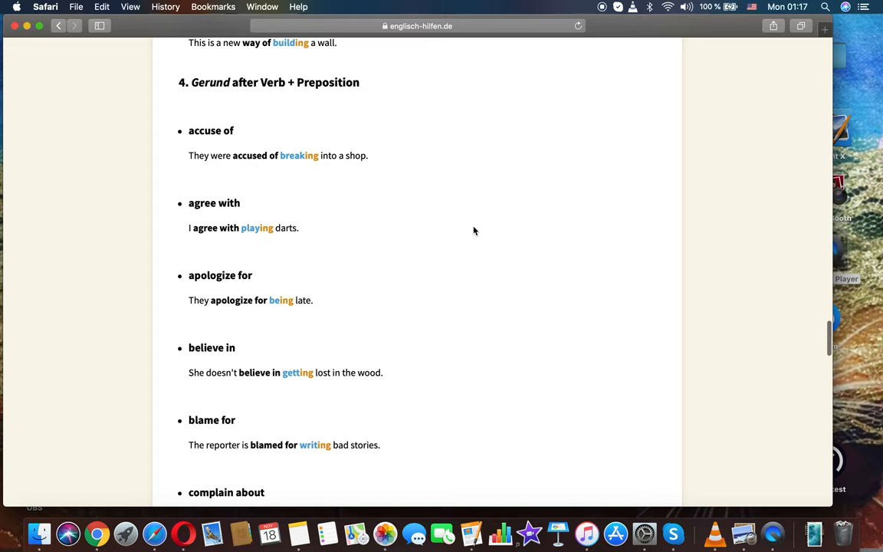
scroll(down, 3)
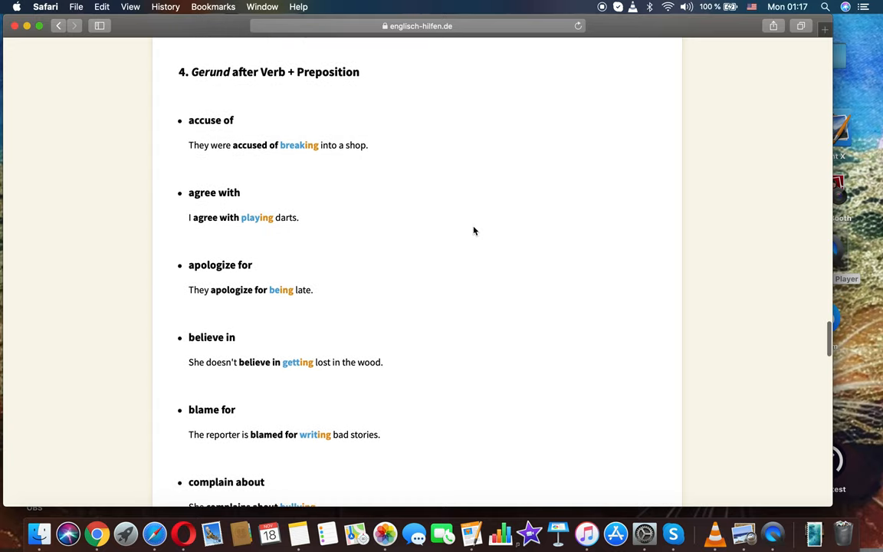
scroll(down, 3)
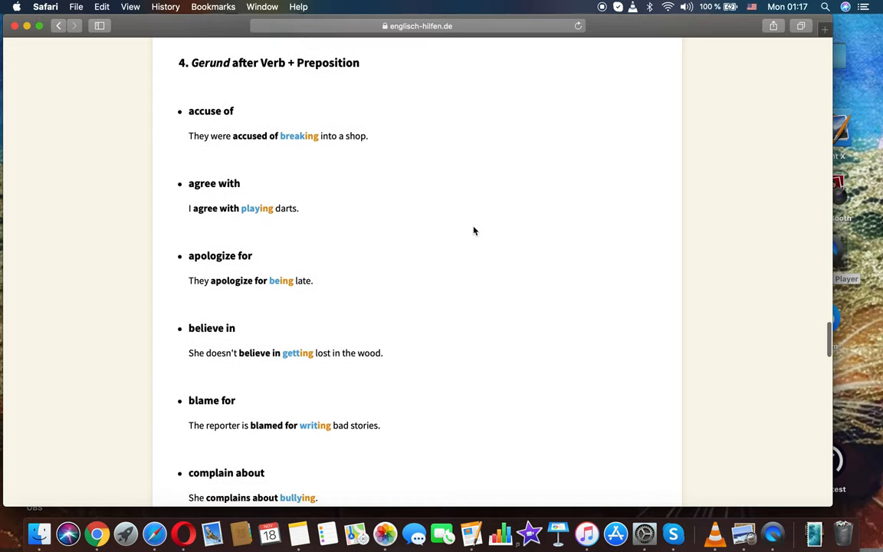
scroll(down, 3)
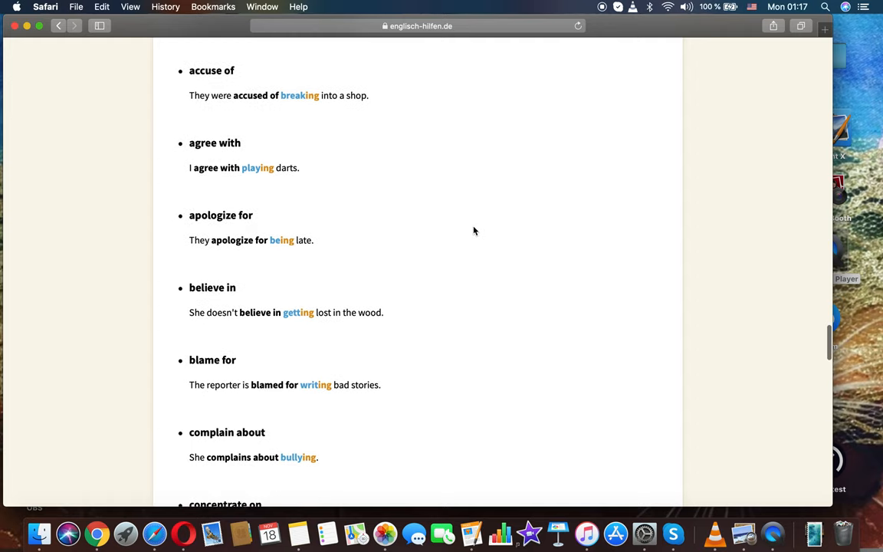
- Continue down through the middle of the verb + preposition examples
scroll(down, 3)
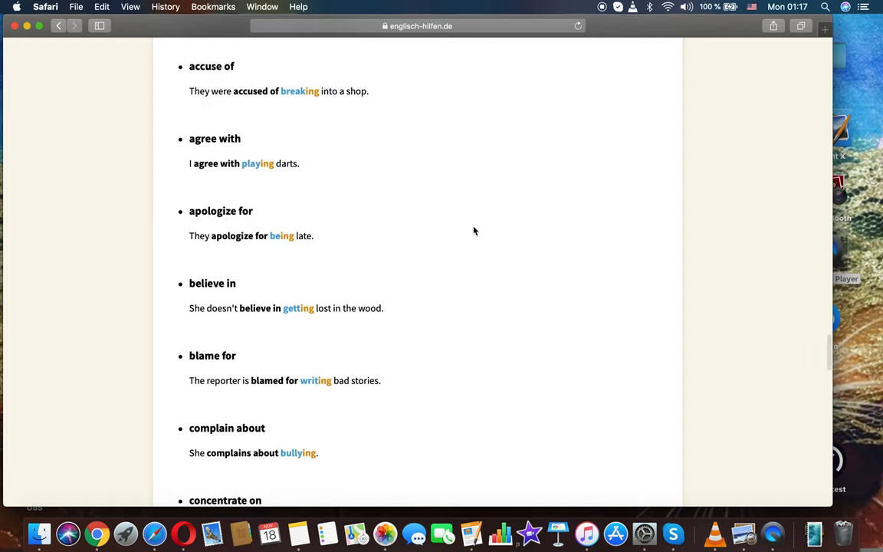
scroll(down, 3)
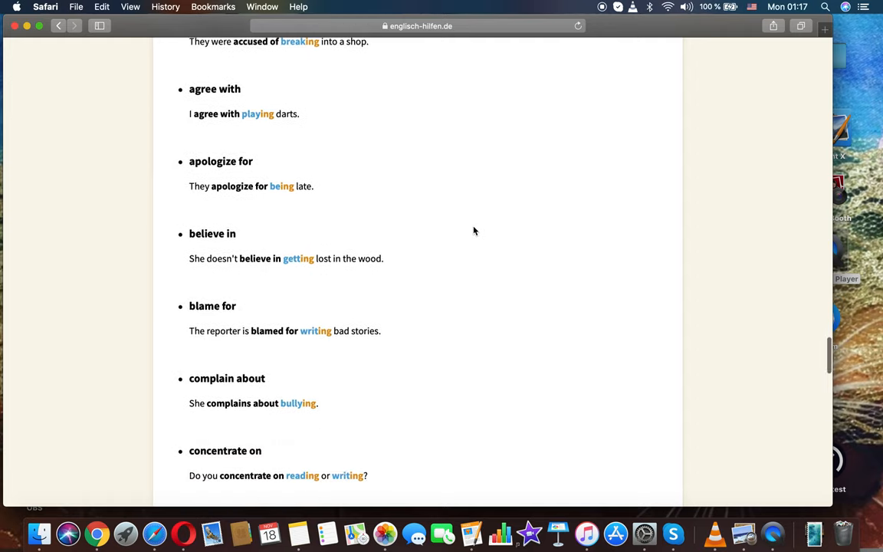
scroll(down, 3)
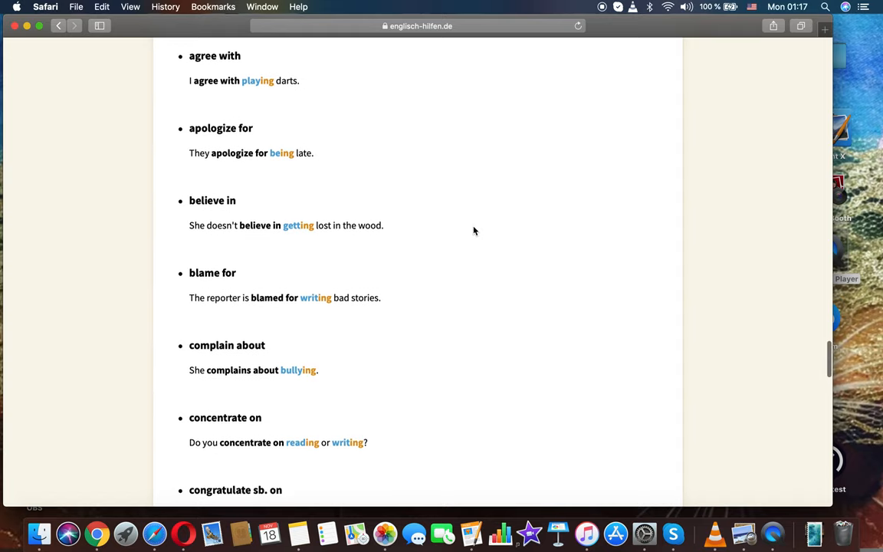
scroll(down, 3)
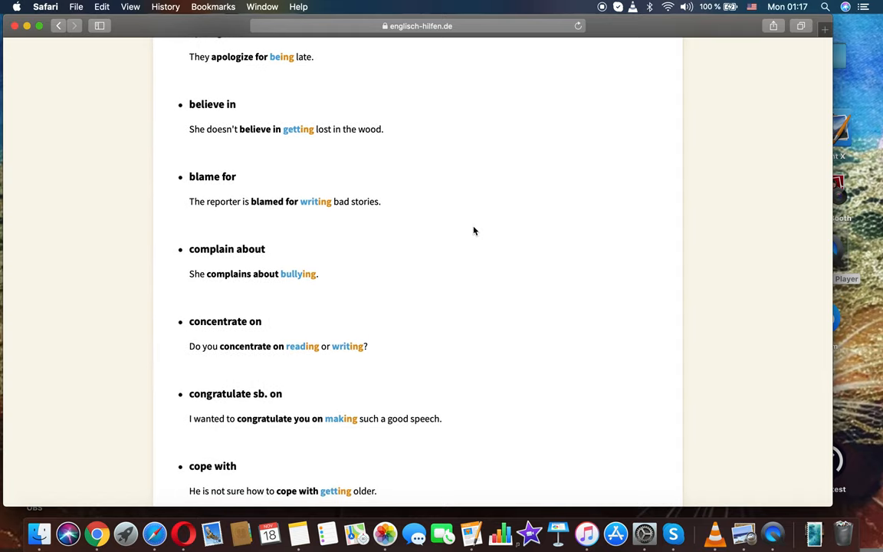
scroll(down, 3)
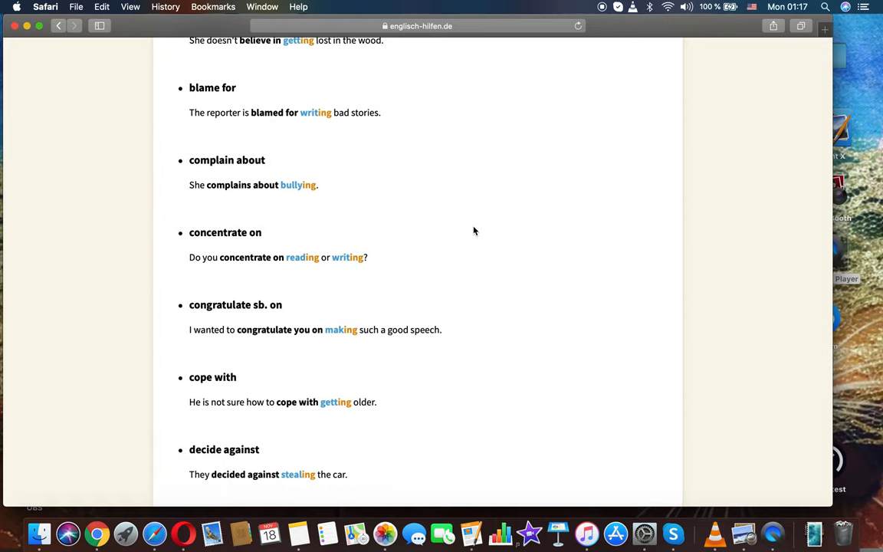
scroll(down, 3)
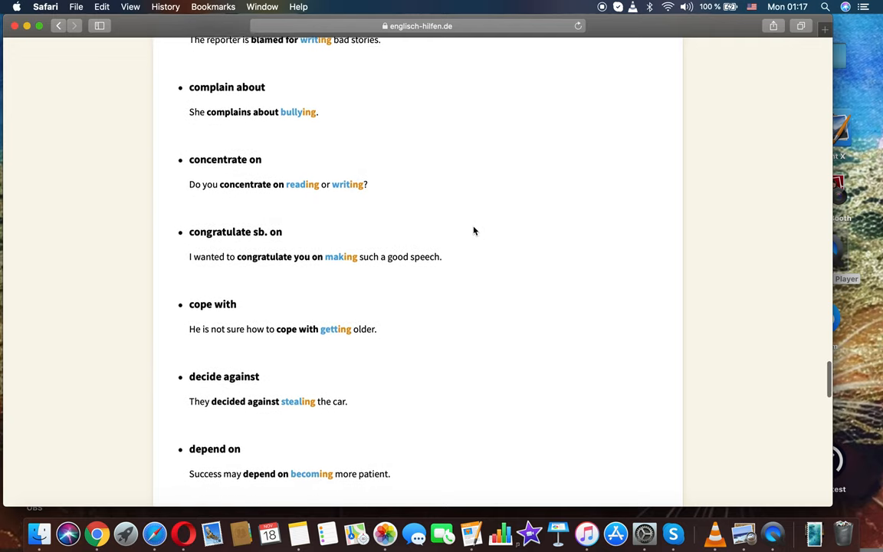
scroll(down, 3)
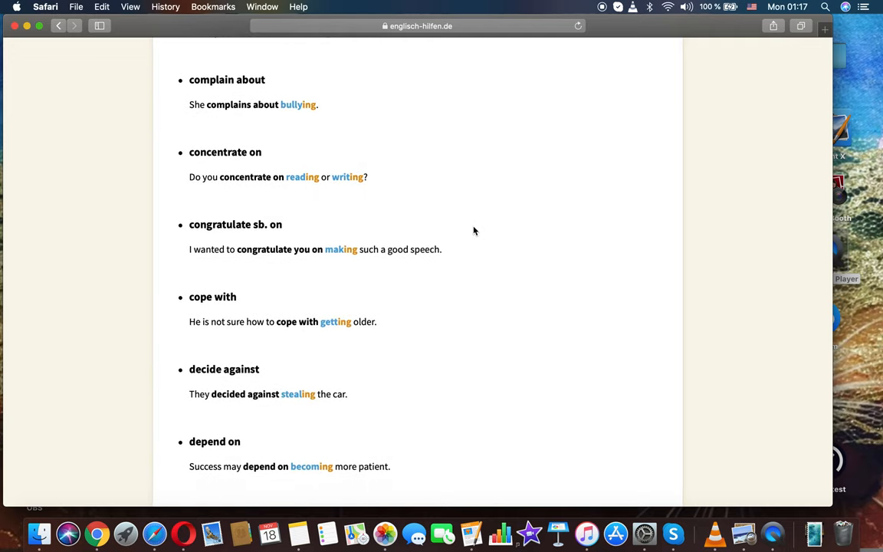
scroll(down, 3)
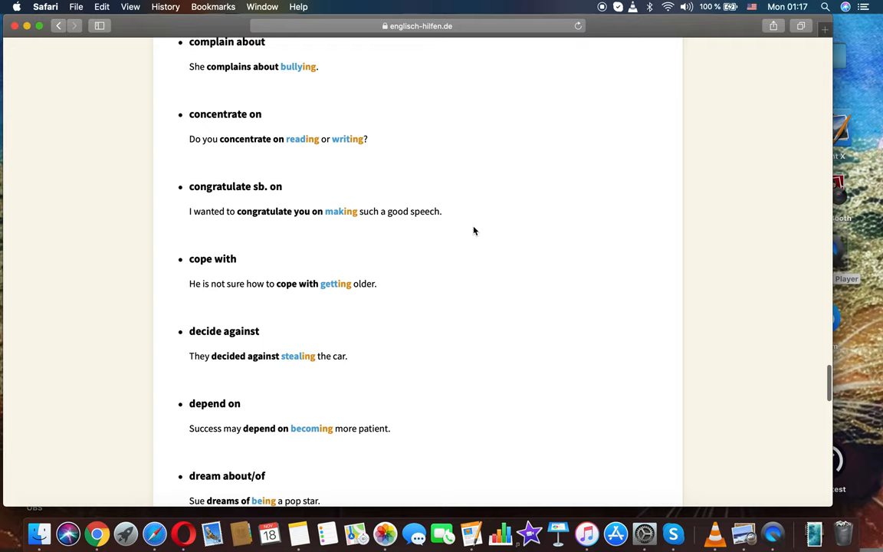
scroll(down, 3)
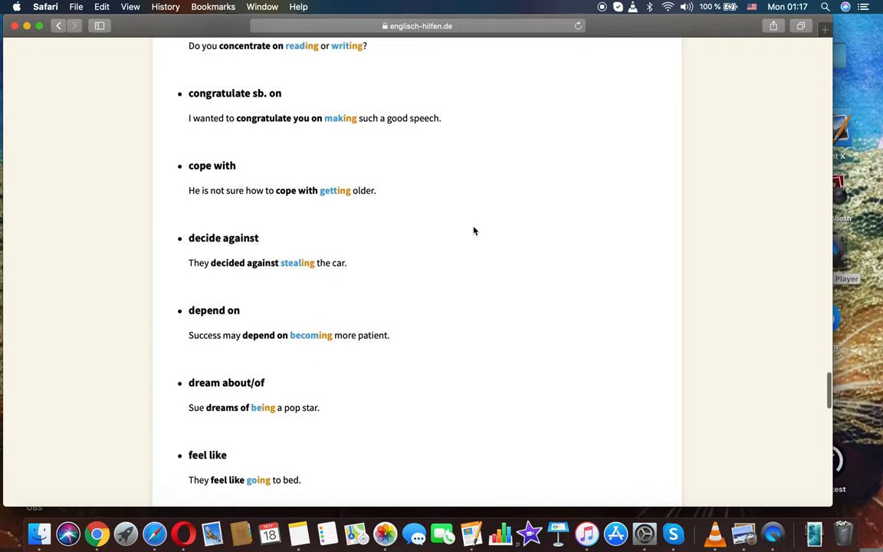
scroll(down, 3)
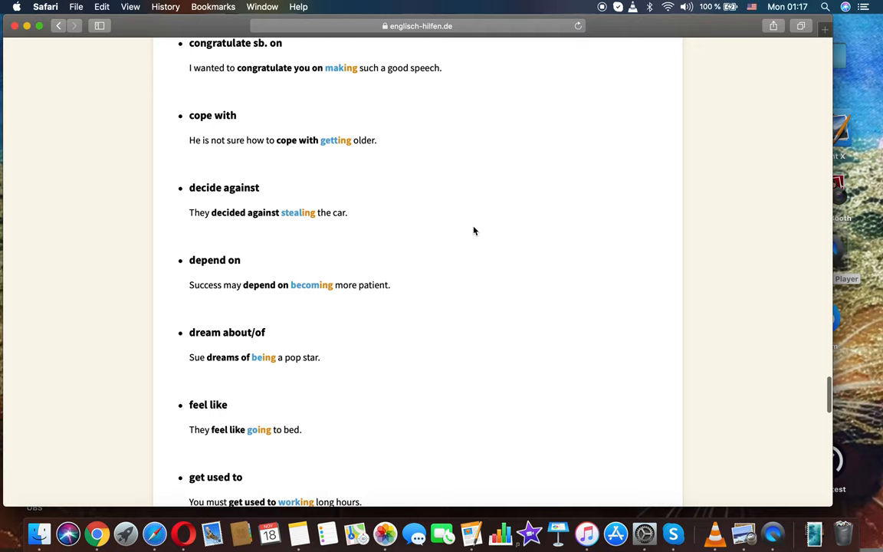
scroll(down, 3)
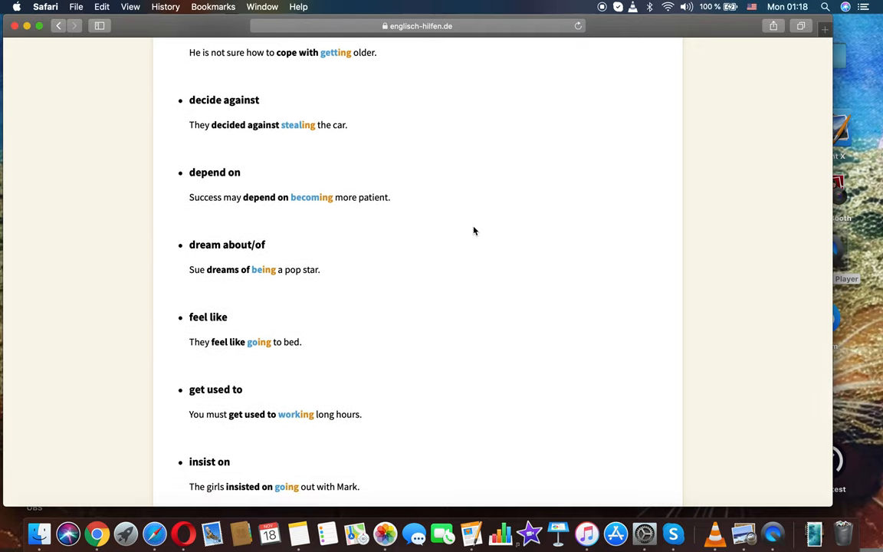
scroll(down, 3)
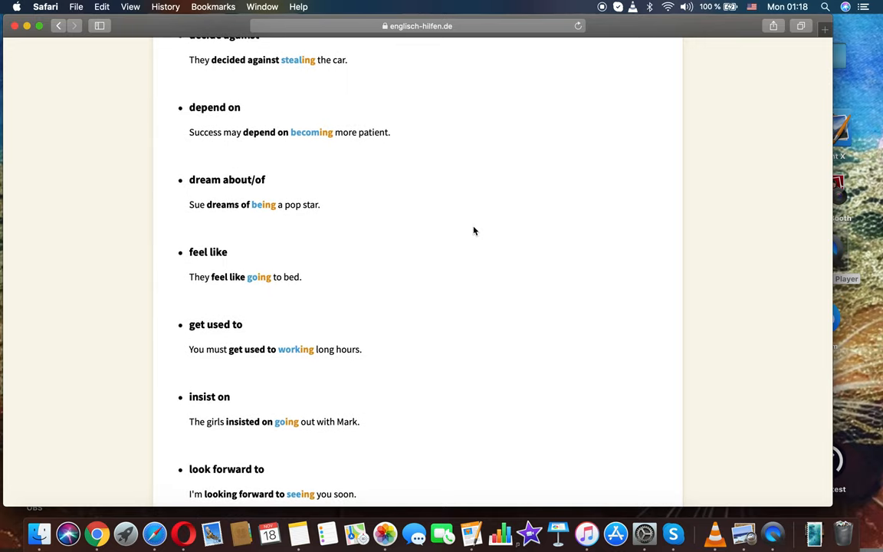
scroll(down, 3)
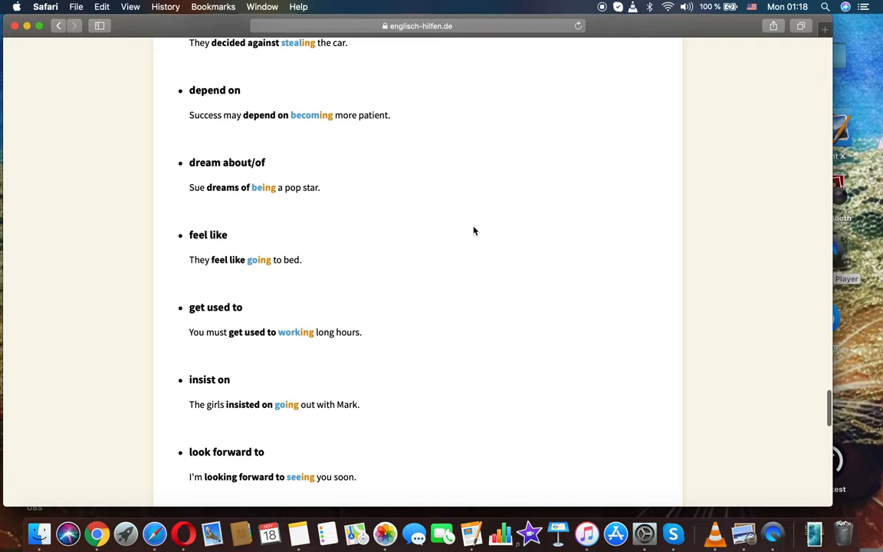
- Finish the verb list at 'worry about' and the closing 'Thanks to Josef and Ulrike.' line
scroll(down, 3)
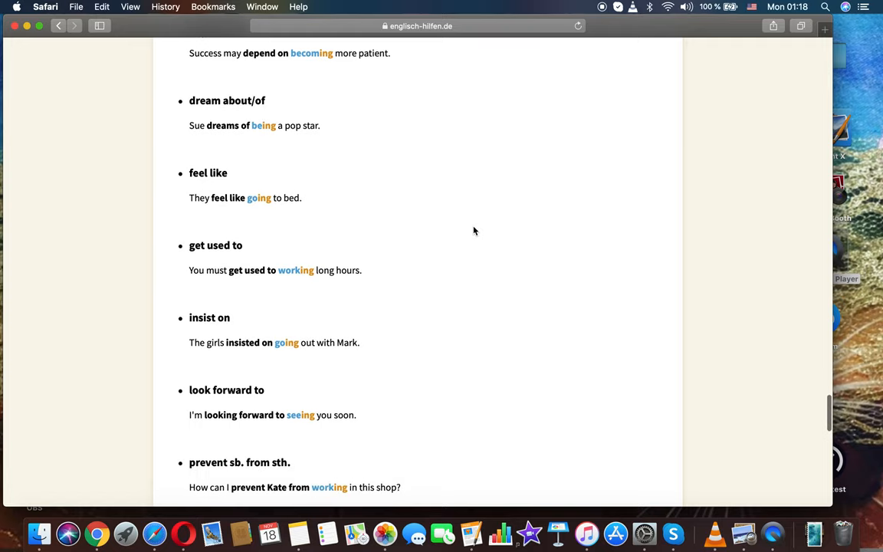
scroll(down, 3)
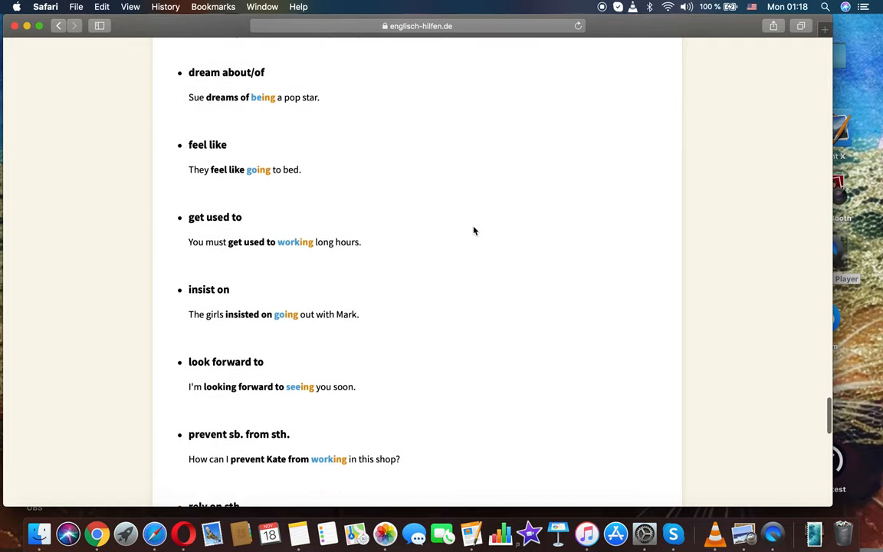
scroll(down, 3)
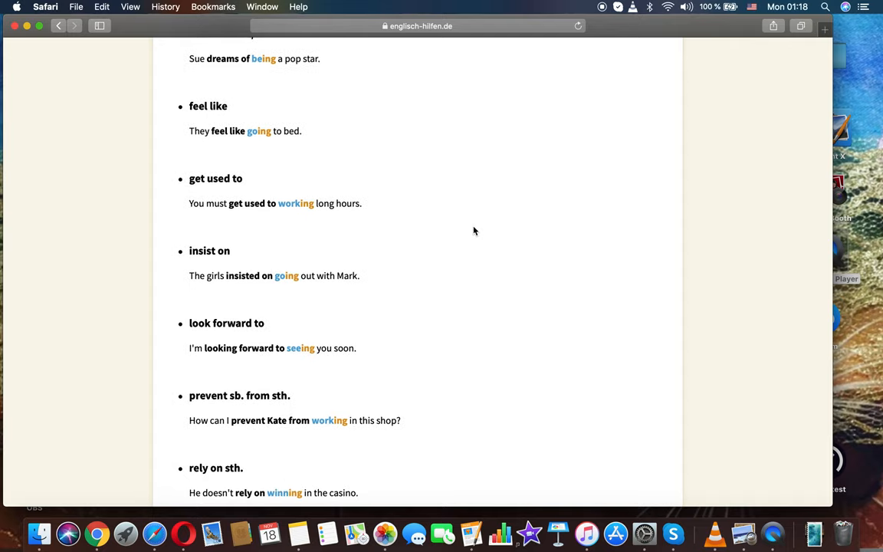
scroll(down, 3)
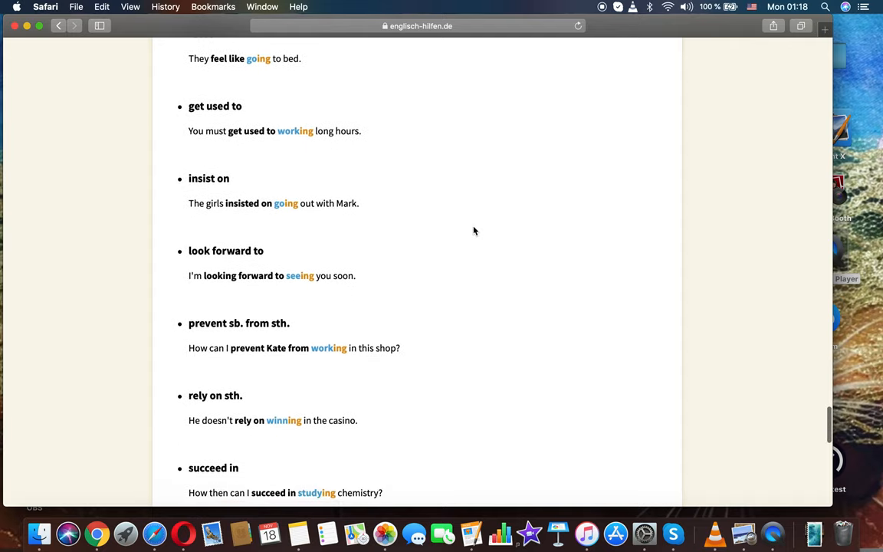
scroll(down, 3)
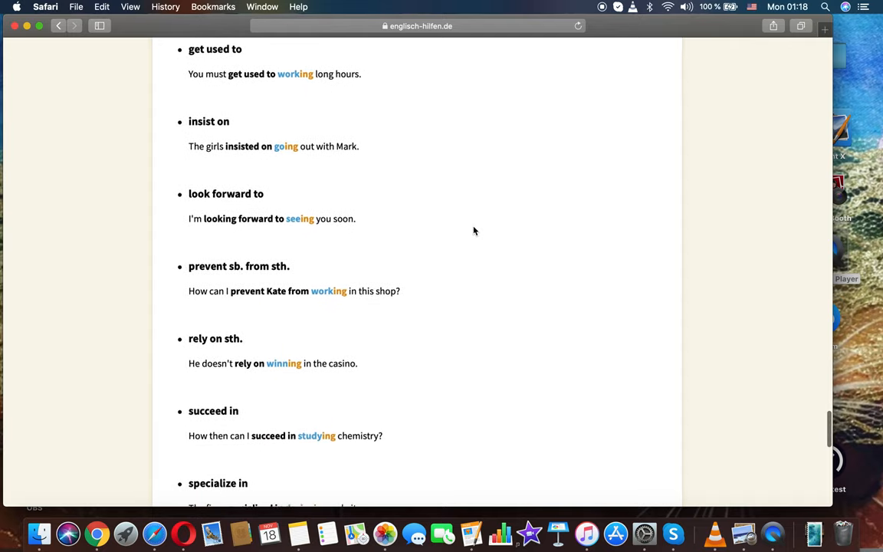
scroll(down, 3)
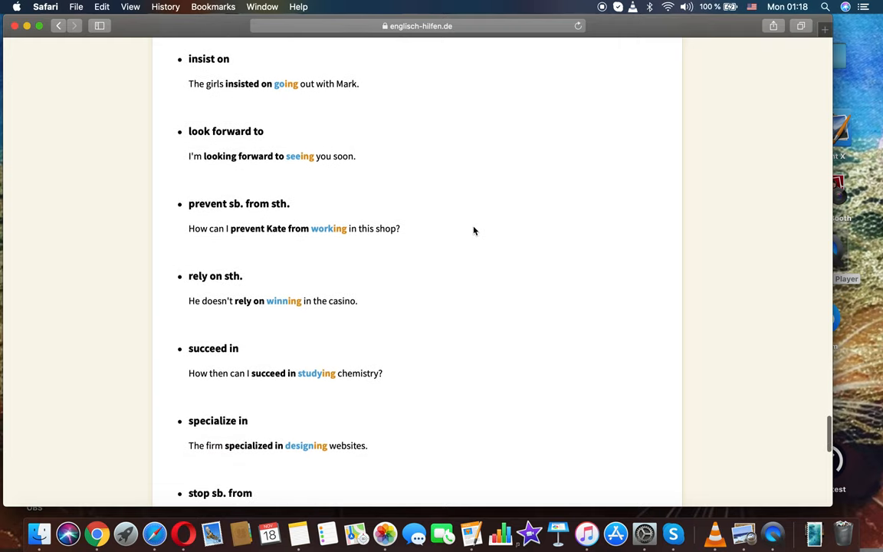
scroll(down, 3)
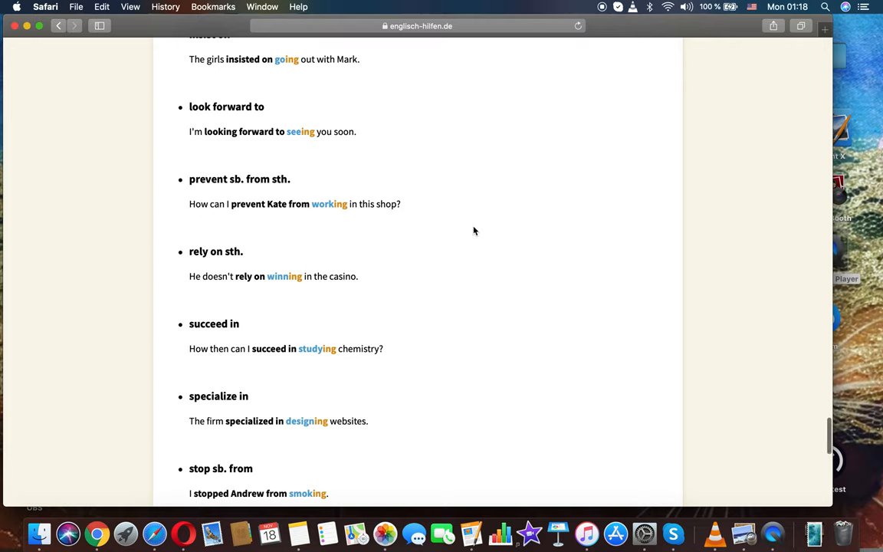
scroll(down, 3)
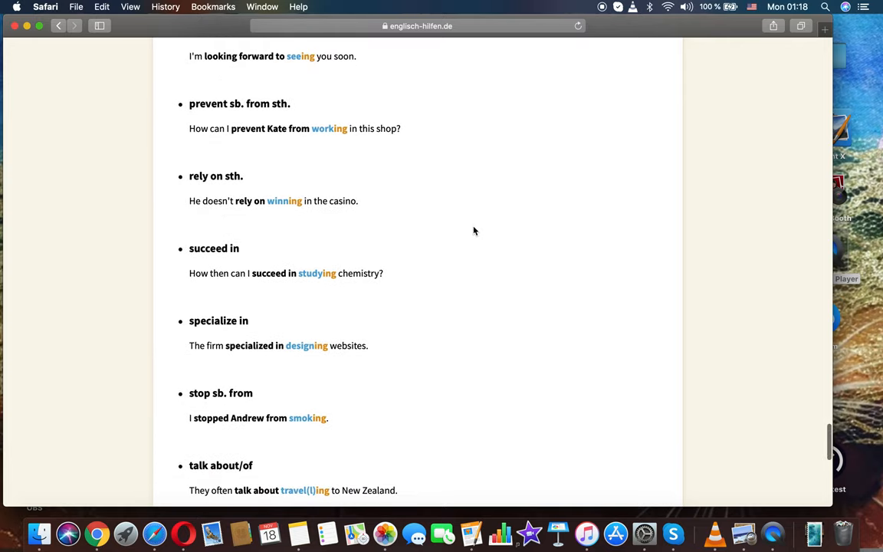
scroll(down, 3)
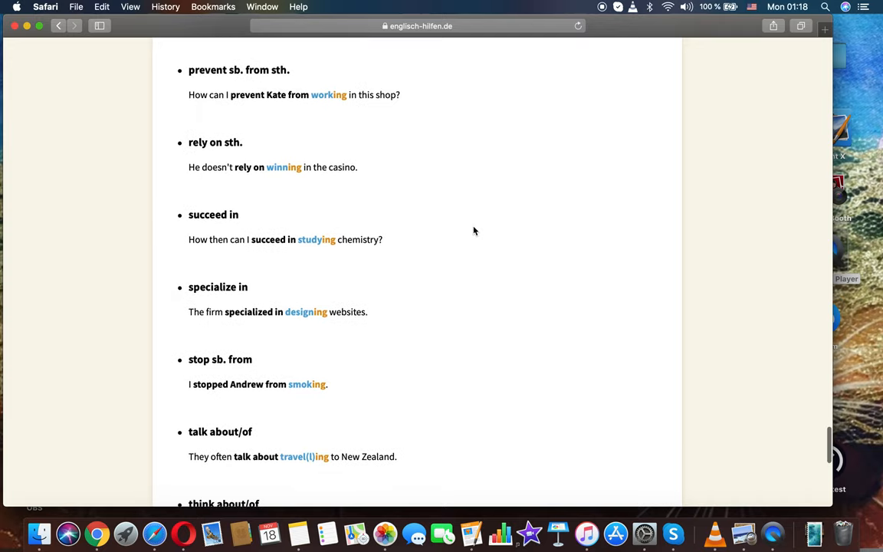
scroll(down, 3)
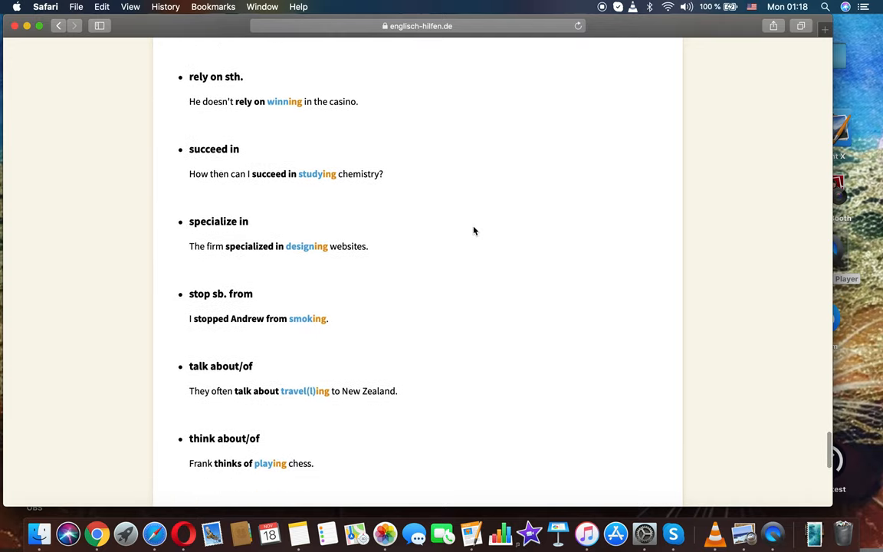
scroll(down, 3)
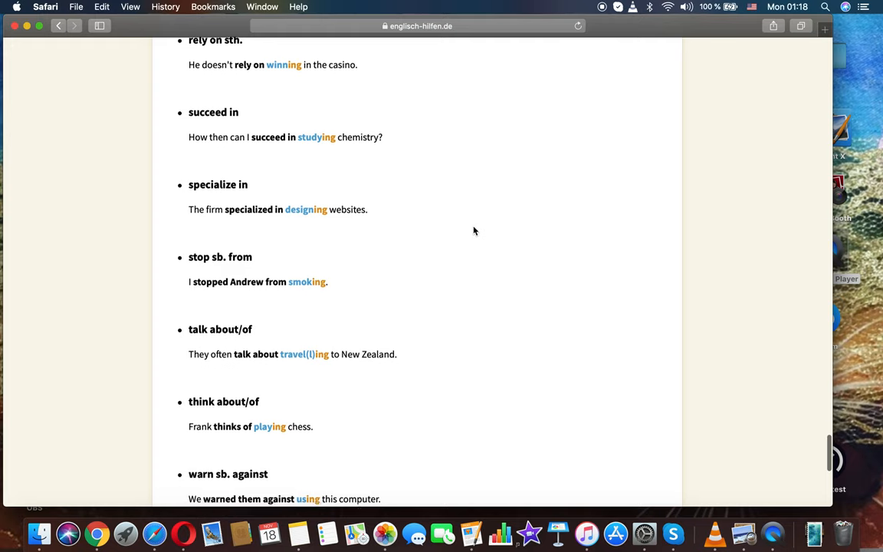
scroll(down, 3)
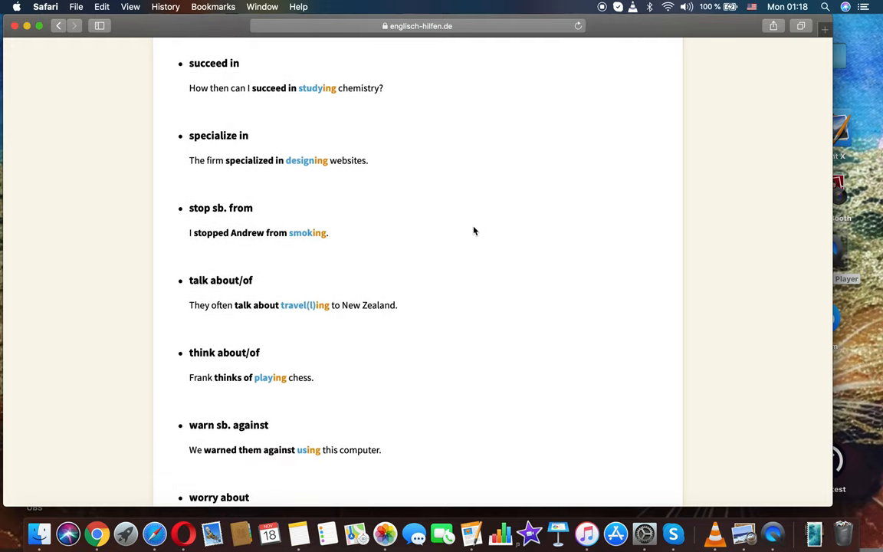
scroll(down, 3)
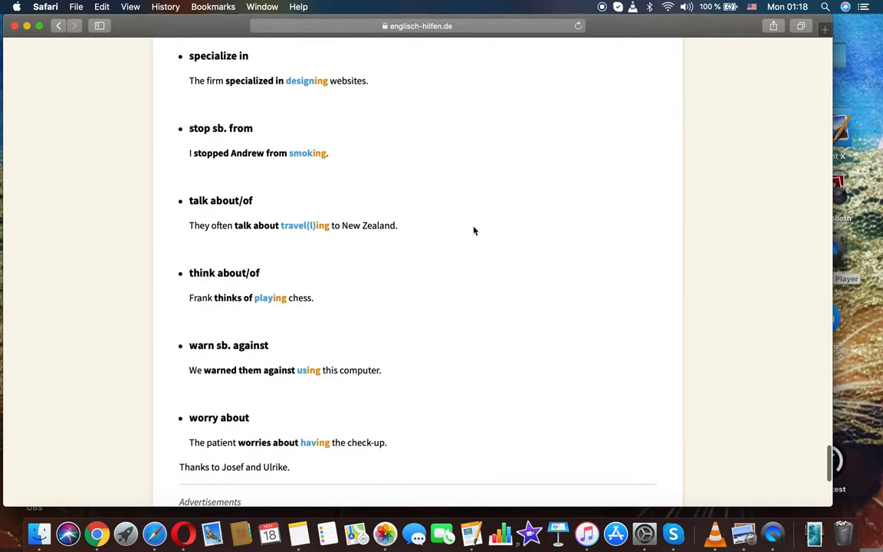
- Scroll past the Explanation and Exercises boxes to the footer, then back up to the lesson title
scroll(down, 3)
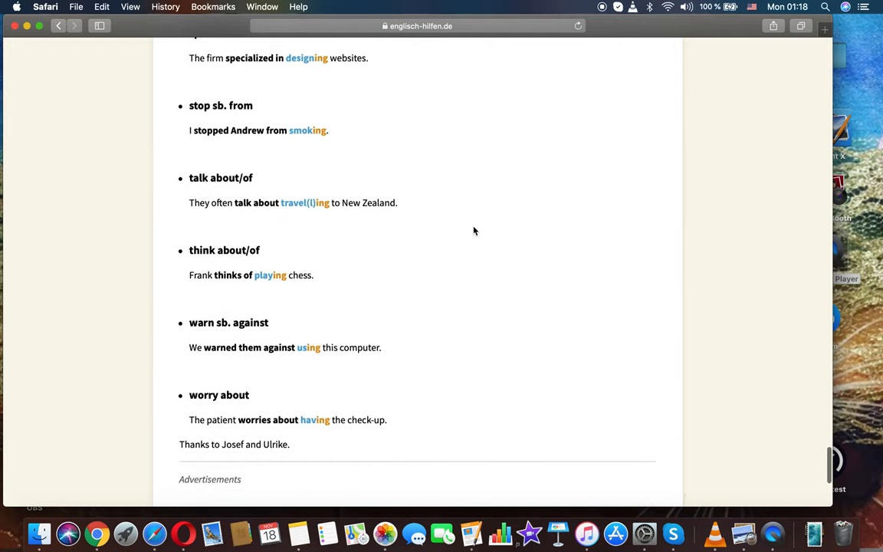
scroll(down, 3)
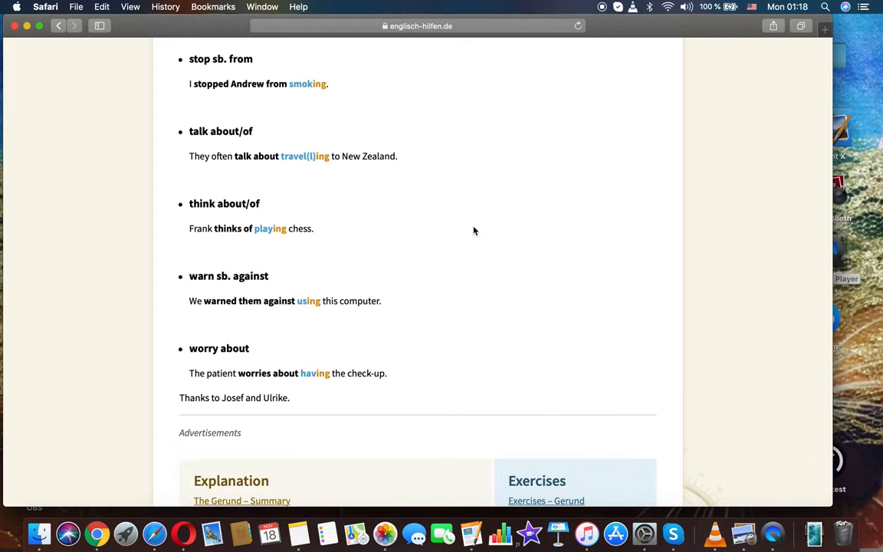
scroll(down, 3)
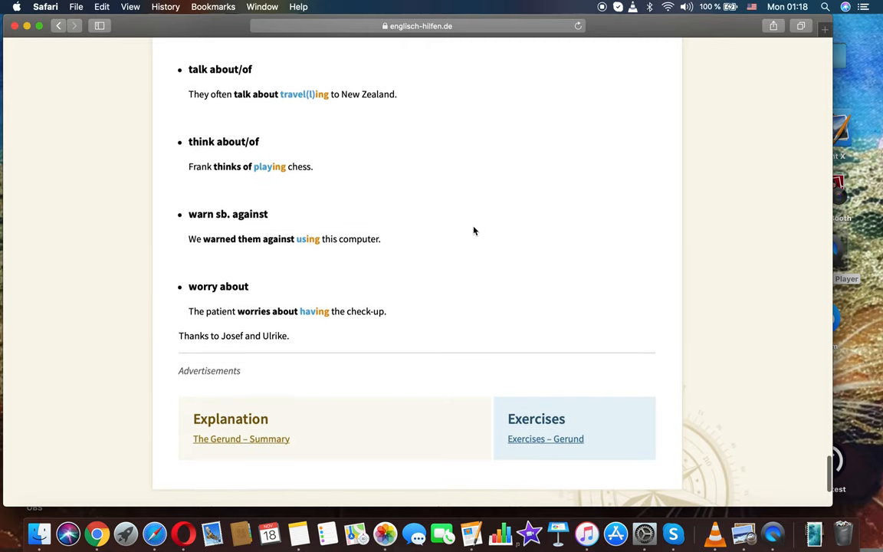
scroll(down, 3)
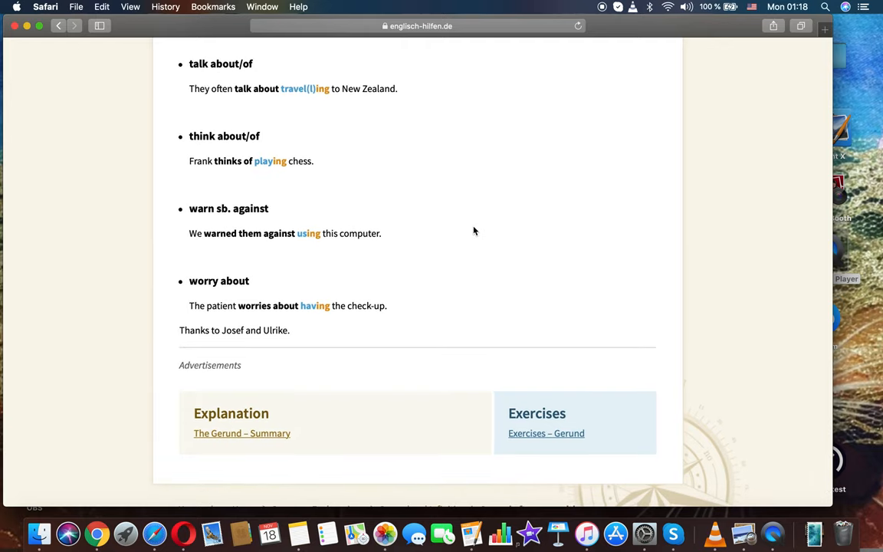
scroll(down, 3)
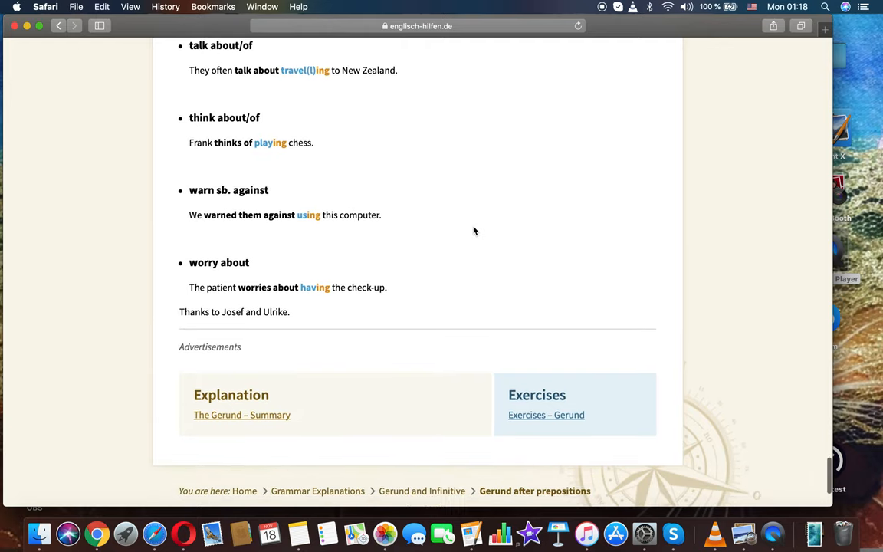
scroll(down, 3)
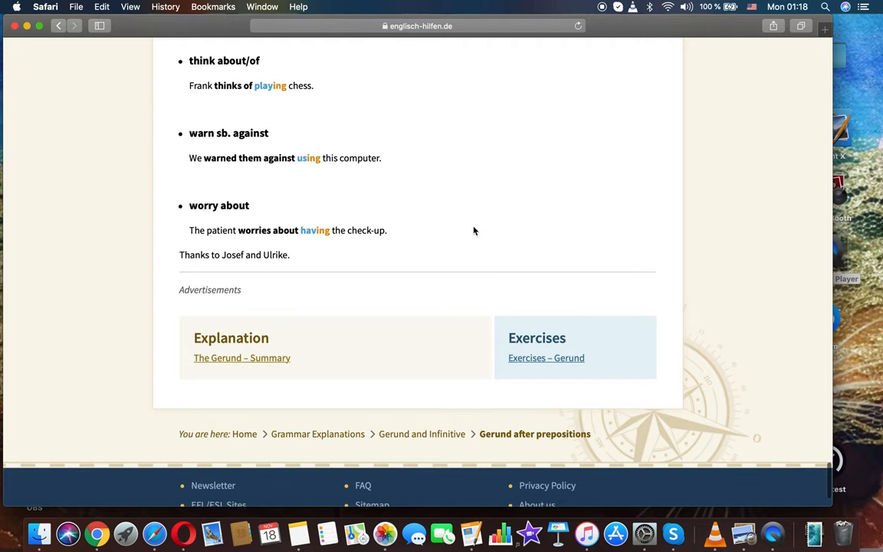
scroll(down, 3)
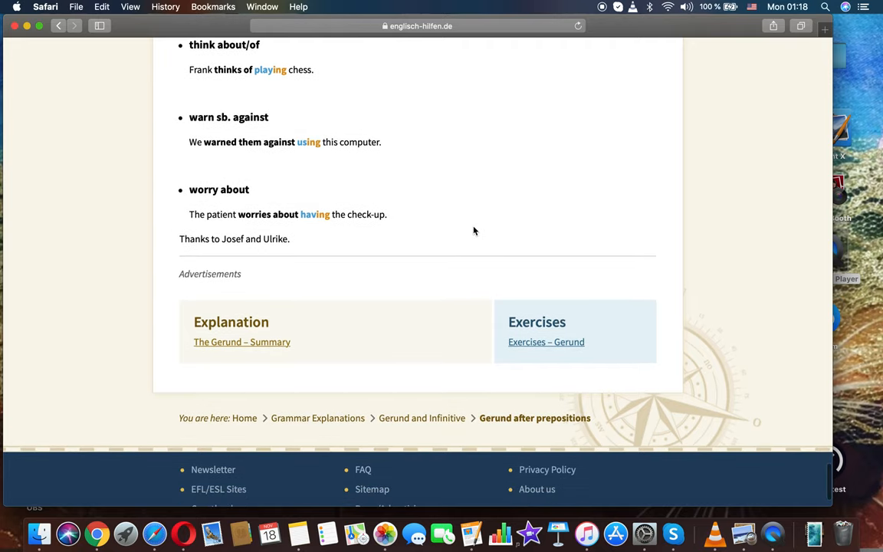
scroll(down, 3)
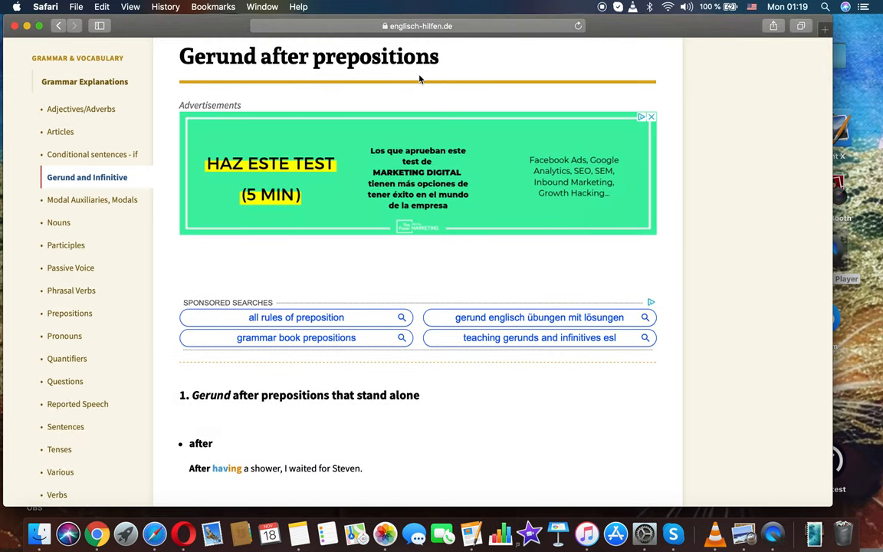
scroll(down, 3)
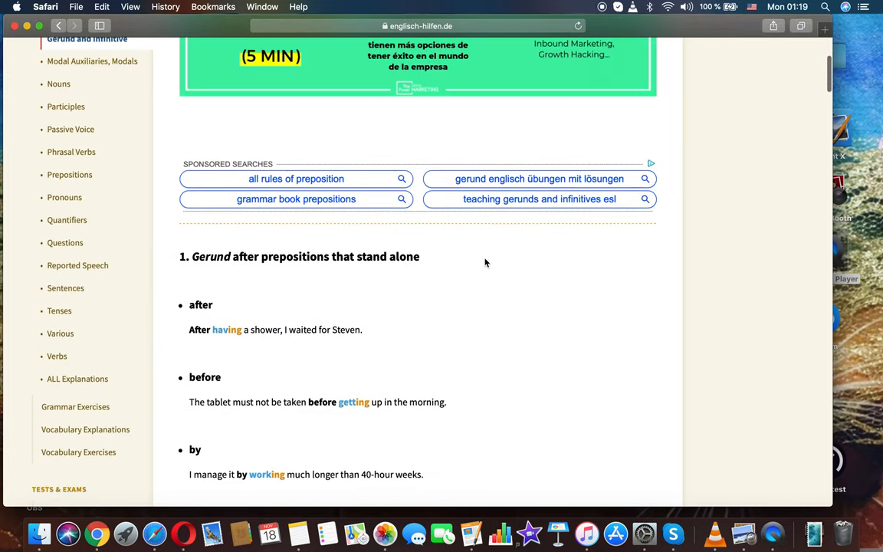
mouse_move(758, 521)
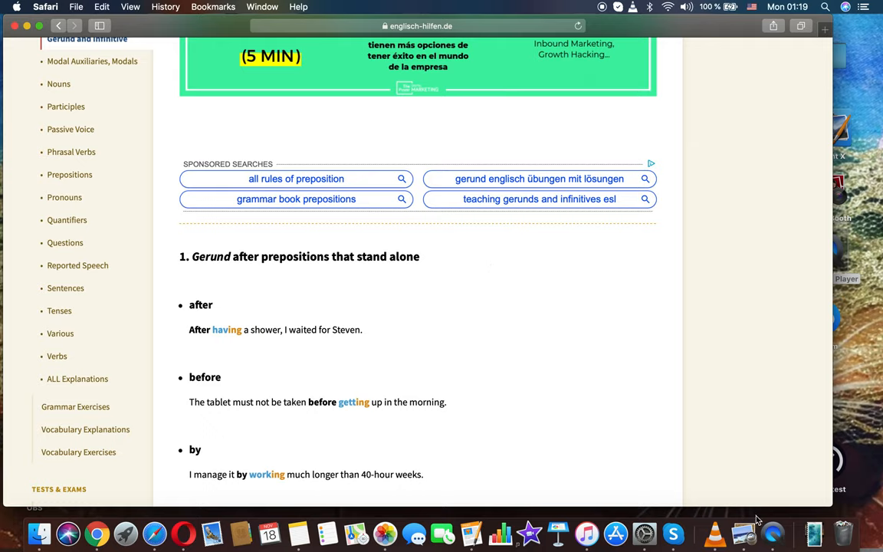